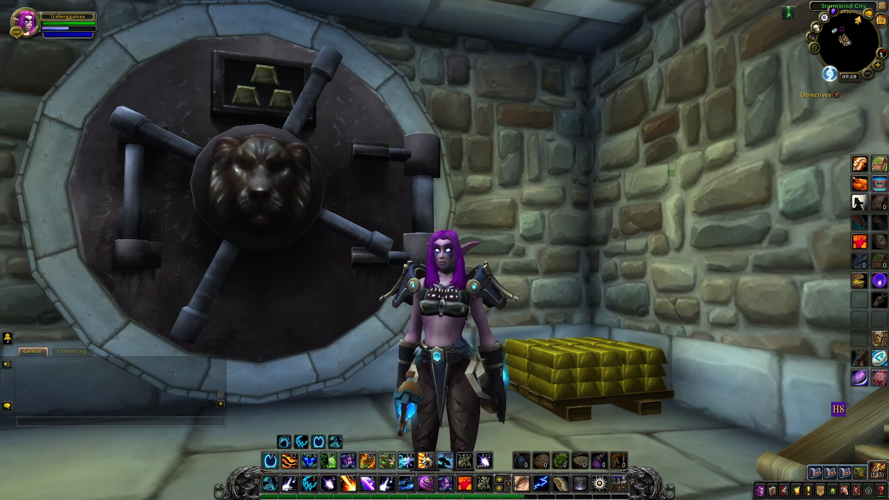
{"action": "mouse_move", "coordinate": [8, 349]}
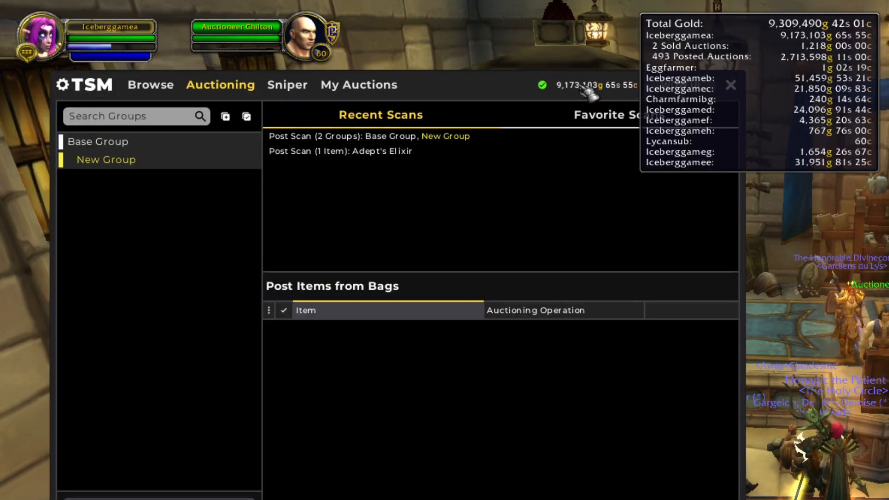
{"action": "mouse_move", "coordinate": [547, 131]}
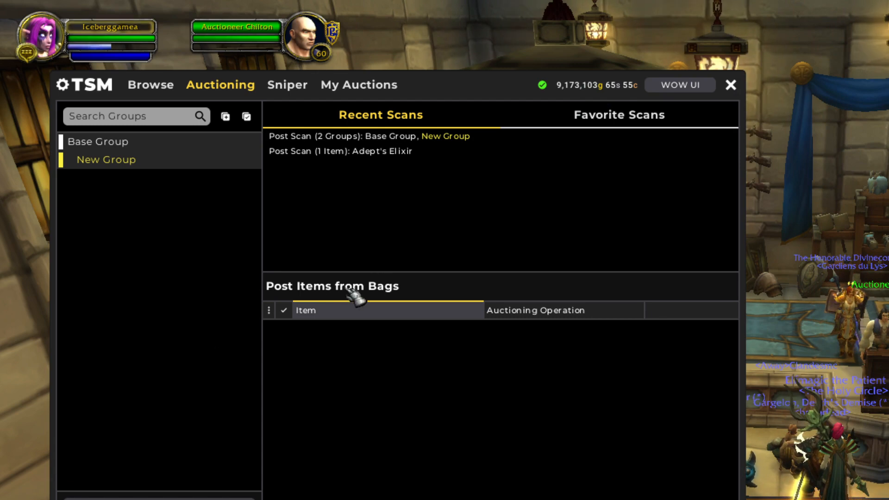
{"action": "mouse_move", "coordinate": [300, 356]}
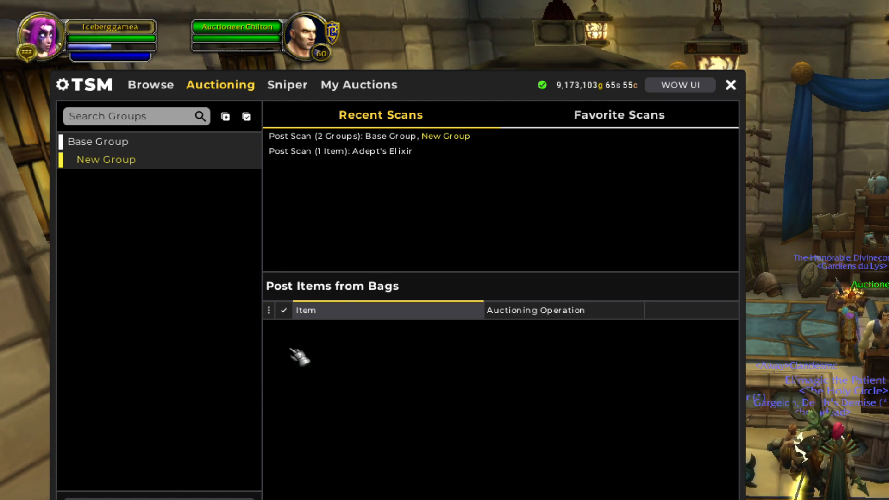
{"action": "mouse_move", "coordinate": [165, 363]}
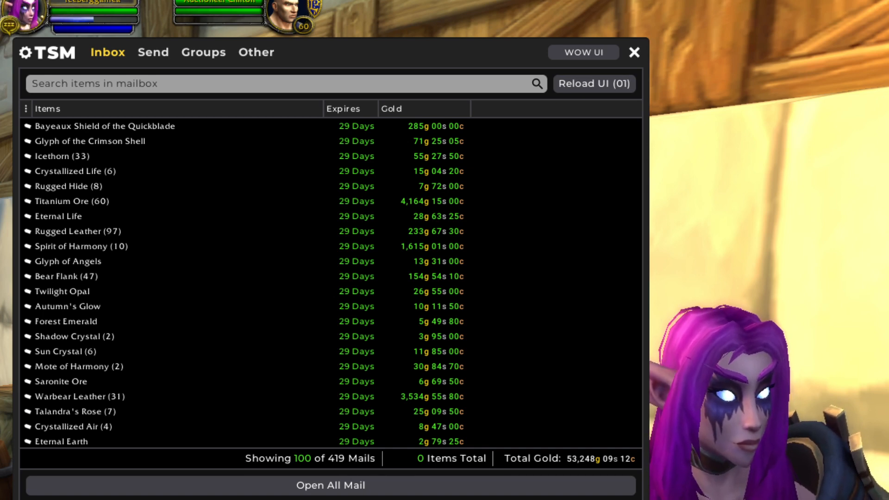
Step: Bring up the TSM mailbox Inbox listing 419 sale mails worth about 53,248g
{"action": "left_click", "coordinate": [594, 83]}
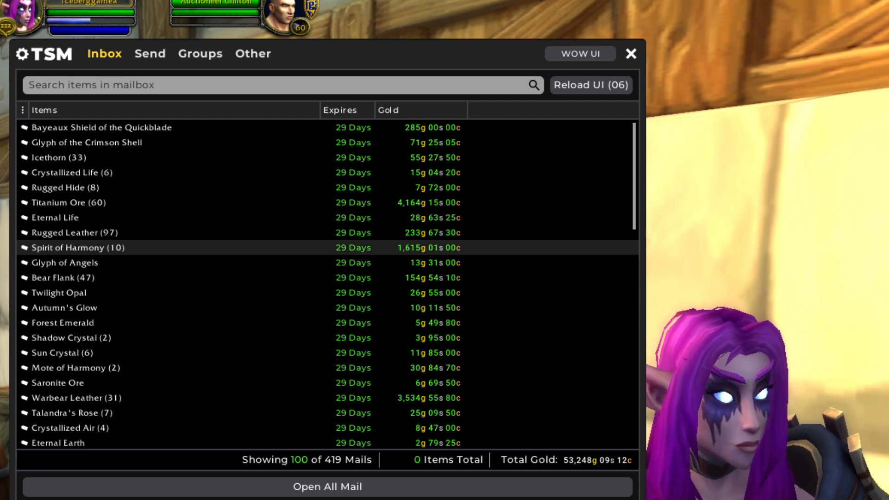
{"action": "scroll", "scroll_direction": "down", "scroll_amount": 3}
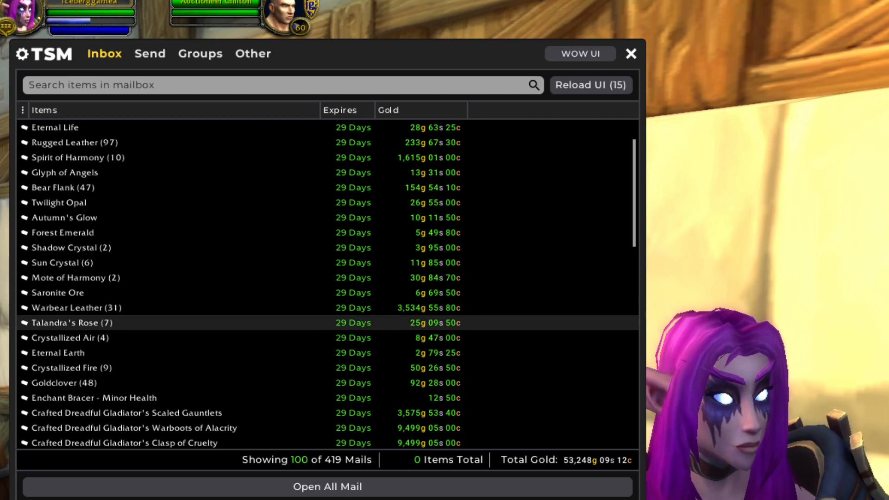
{"action": "scroll", "scroll_direction": "down", "scroll_amount": 3}
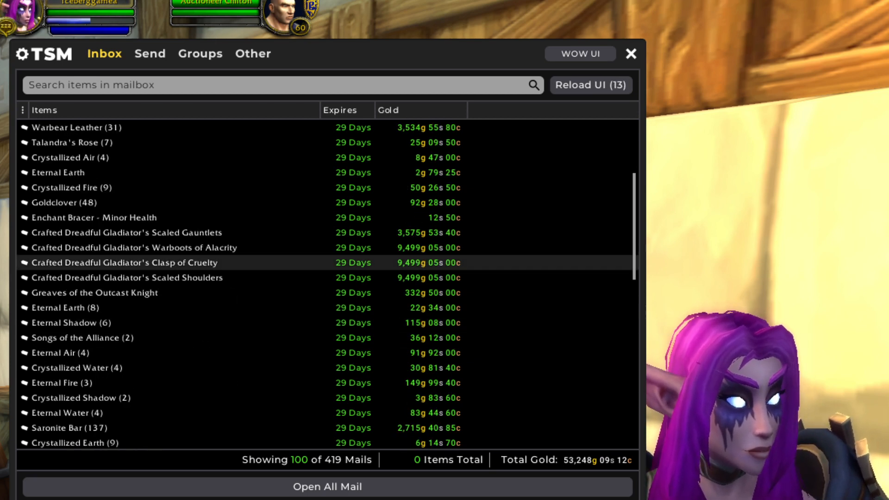
{"action": "scroll", "scroll_direction": "up", "scroll_amount": 3}
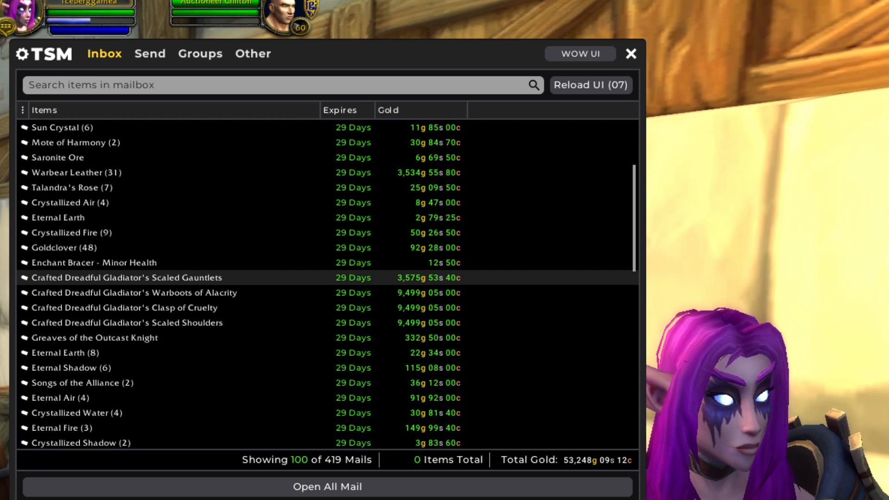
{"action": "scroll", "scroll_direction": "down", "scroll_amount": 3}
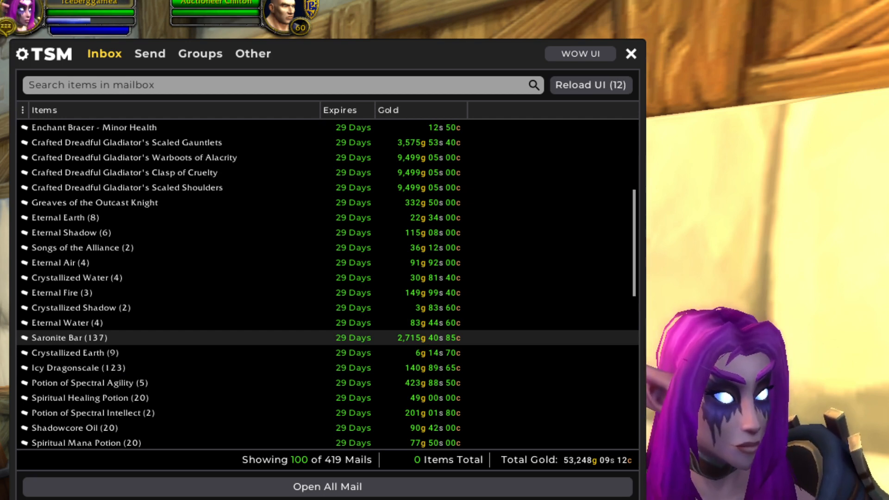
{"action": "scroll", "scroll_direction": "down", "scroll_amount": 3}
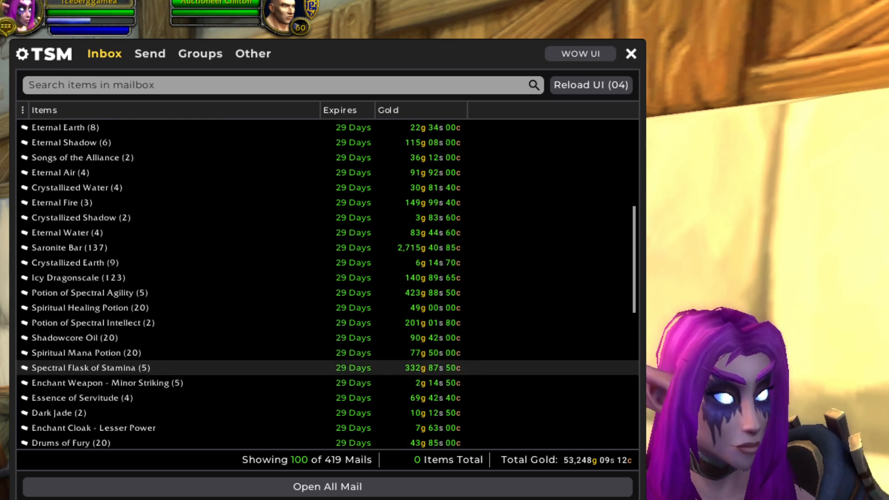
{"action": "scroll", "scroll_direction": "down", "scroll_amount": 3}
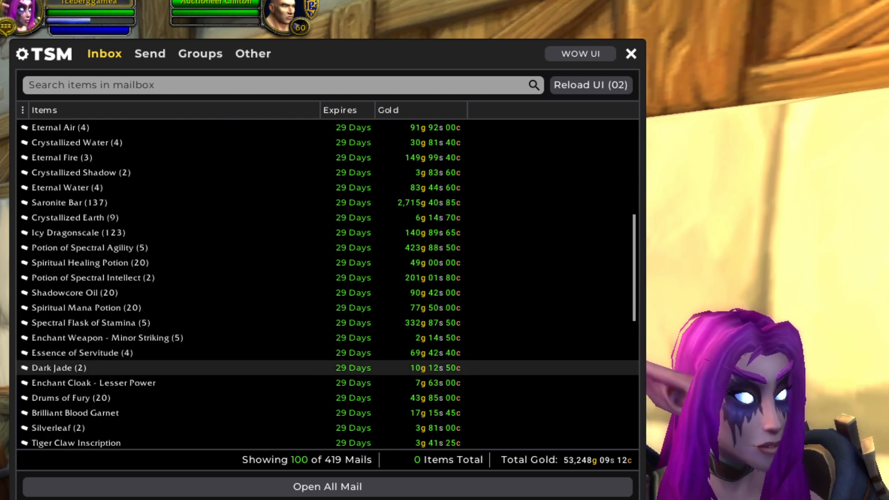
{"action": "scroll", "scroll_direction": "down", "scroll_amount": 3}
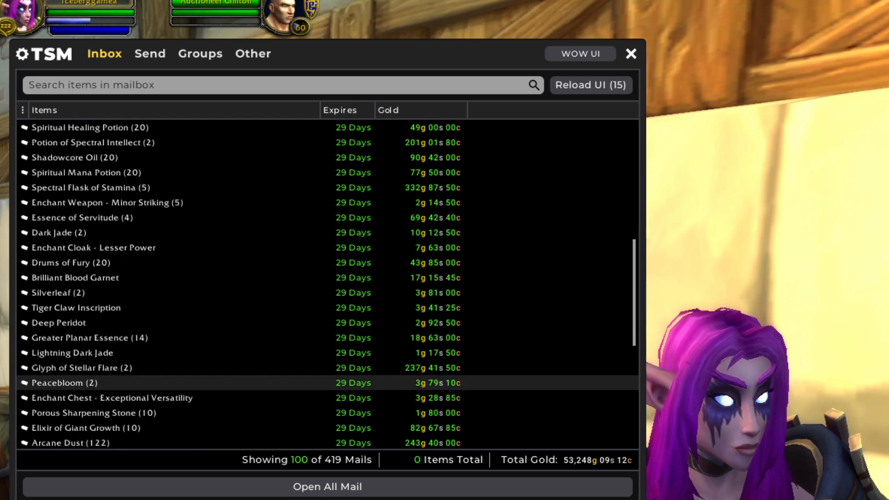
{"action": "scroll", "scroll_direction": "down", "scroll_amount": 3}
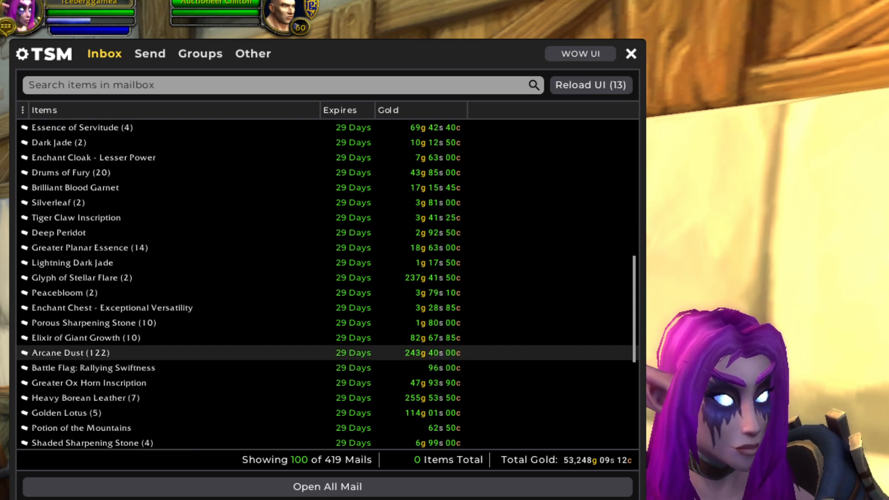
{"action": "scroll", "scroll_direction": "down", "scroll_amount": 3}
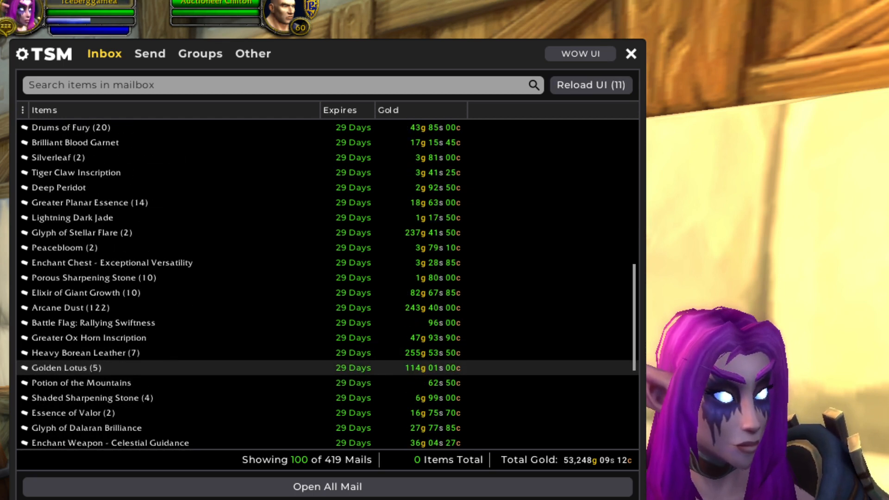
{"action": "scroll", "scroll_direction": "down", "scroll_amount": 3}
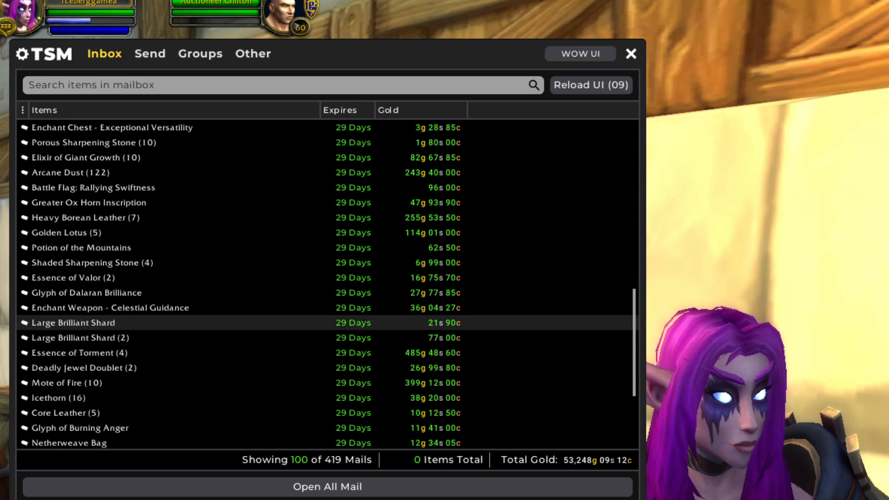
{"action": "scroll", "scroll_direction": "down", "scroll_amount": 3}
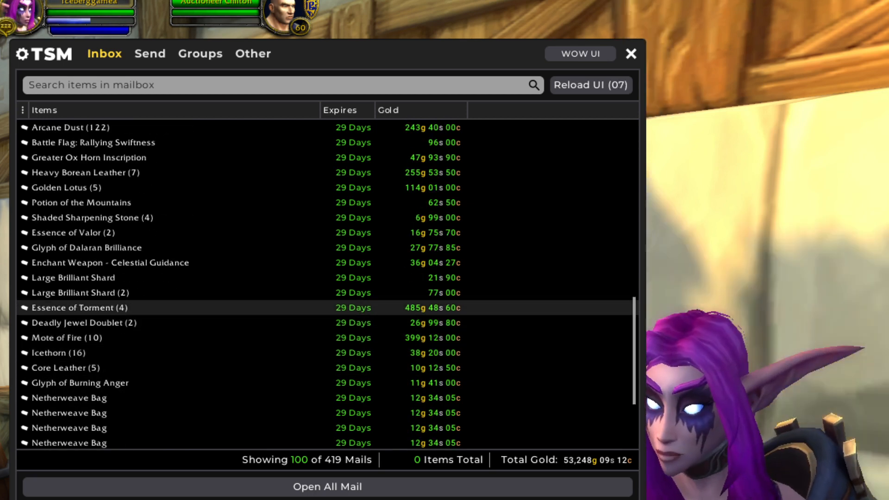
{"action": "scroll", "scroll_direction": "down", "scroll_amount": 3}
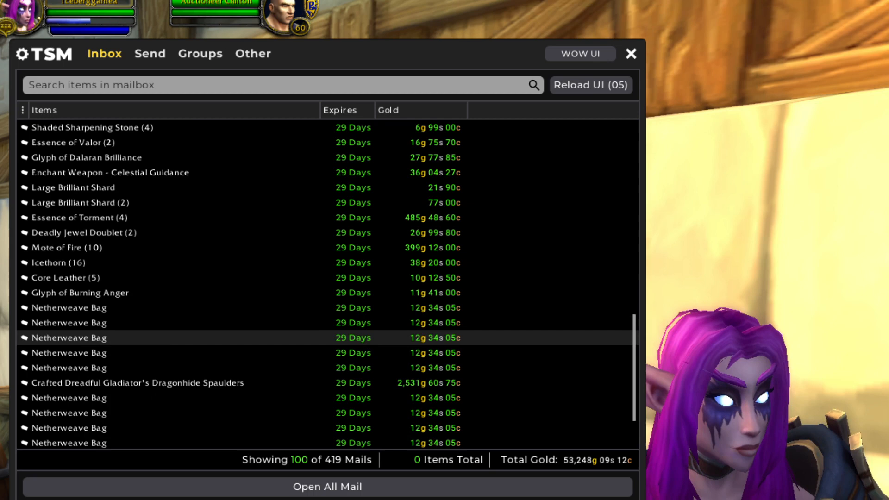
{"action": "scroll", "scroll_direction": "down", "scroll_amount": 3}
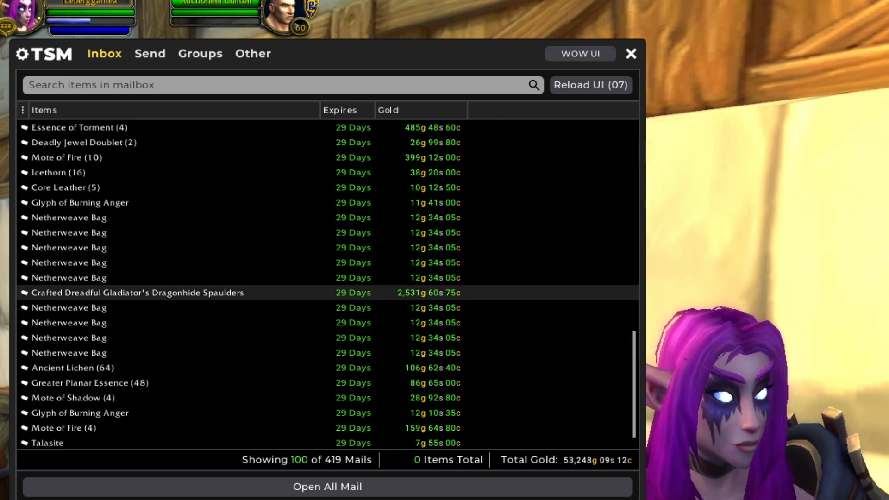
{"action": "scroll", "scroll_direction": "down", "scroll_amount": 3}
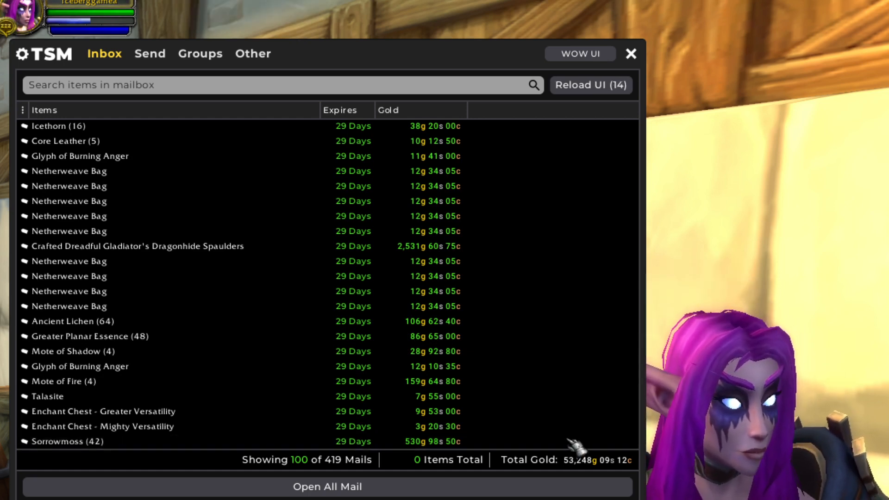
{"action": "left_click", "coordinate": [327, 486]}
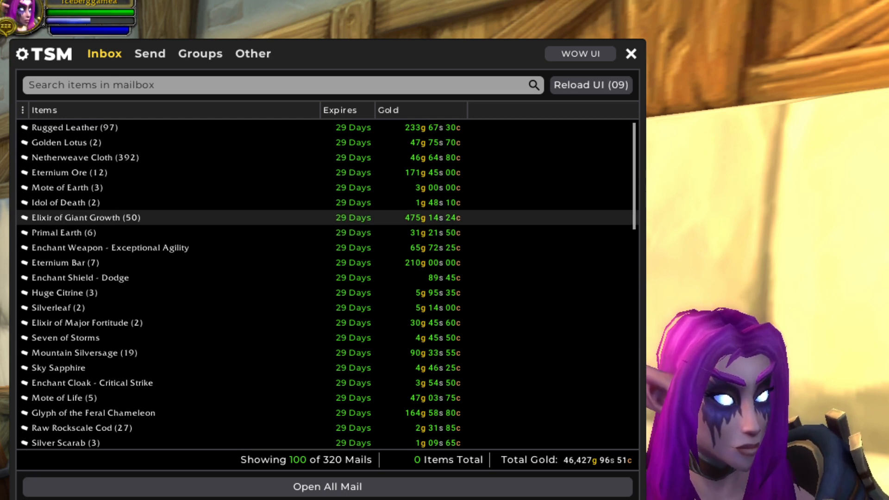
{"action": "mouse_move", "coordinate": [80, 277]}
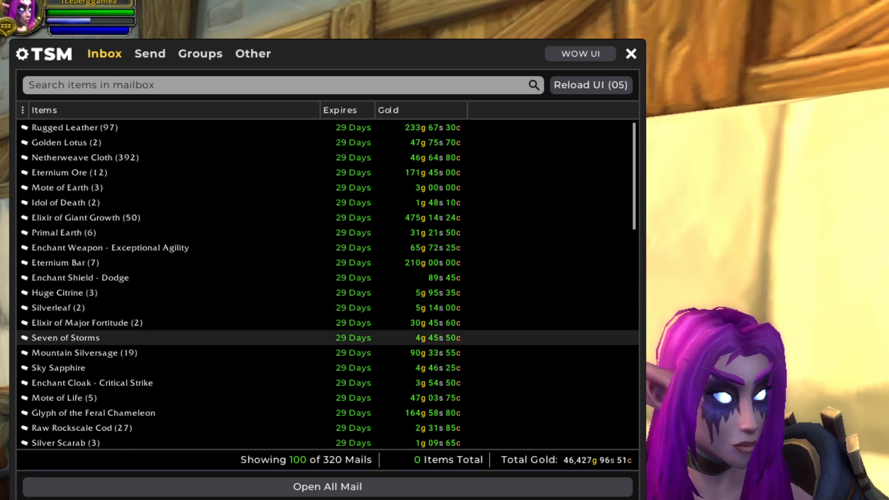
{"action": "scroll", "scroll_direction": "down", "scroll_amount": 3}
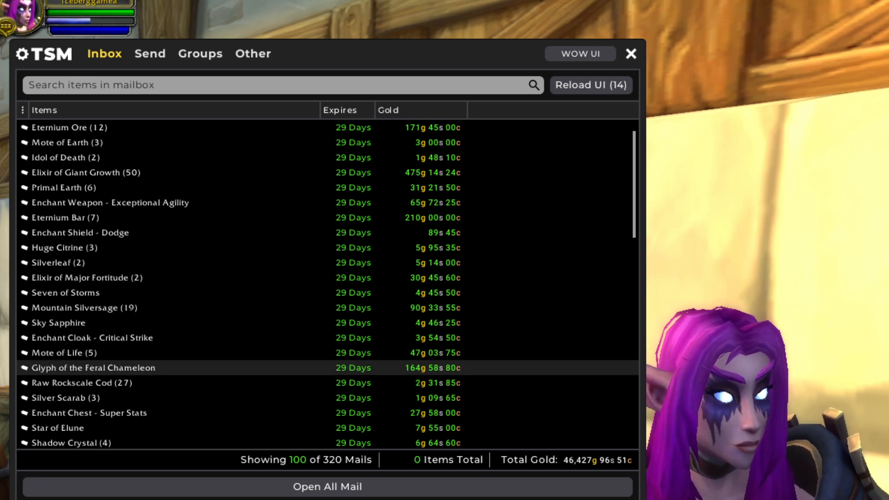
{"action": "scroll", "scroll_direction": "down", "scroll_amount": 3}
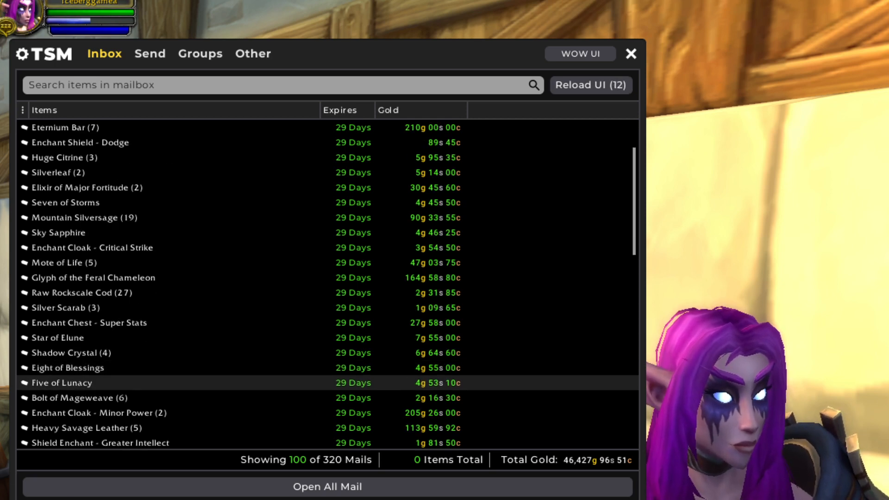
{"action": "scroll", "scroll_direction": "down", "scroll_amount": 3}
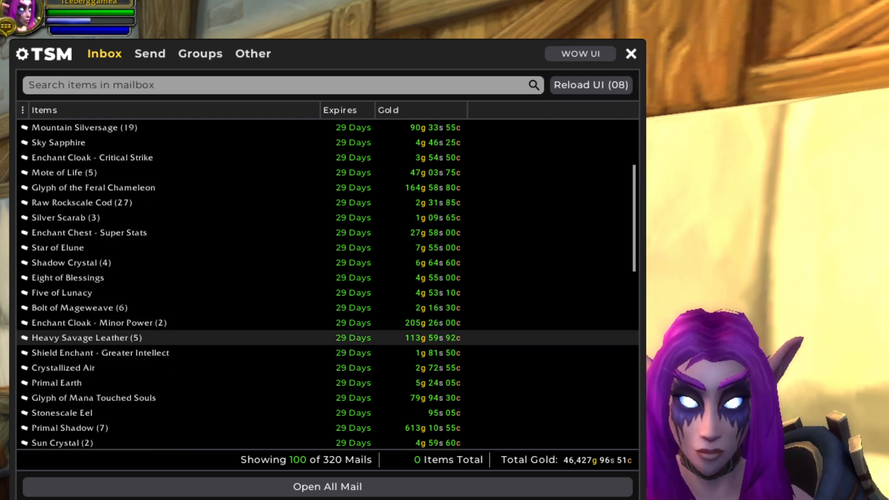
{"action": "scroll", "scroll_direction": "down", "scroll_amount": 3}
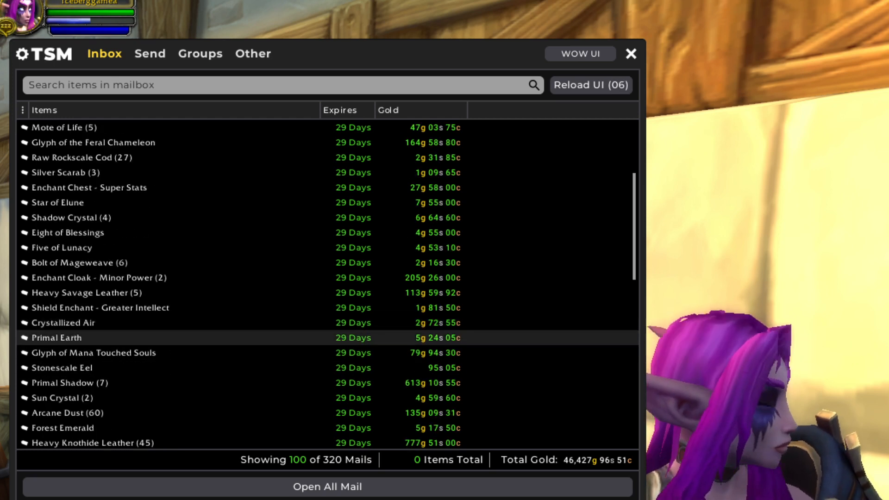
{"action": "scroll", "scroll_direction": "down", "scroll_amount": 3}
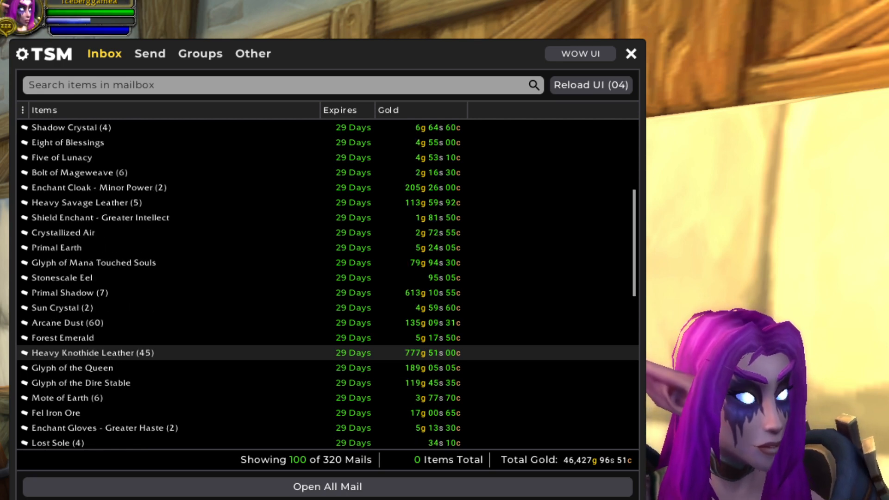
{"action": "scroll", "scroll_direction": "down", "scroll_amount": 3}
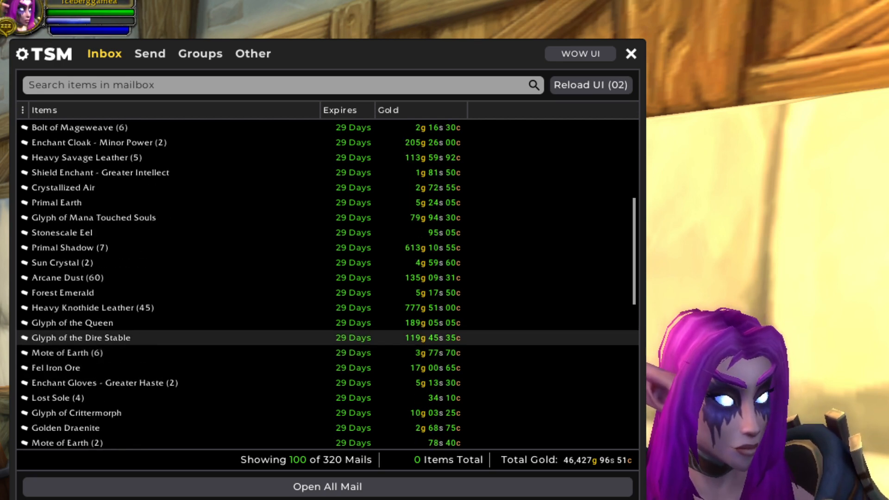
{"action": "scroll", "scroll_direction": "down", "scroll_amount": 3}
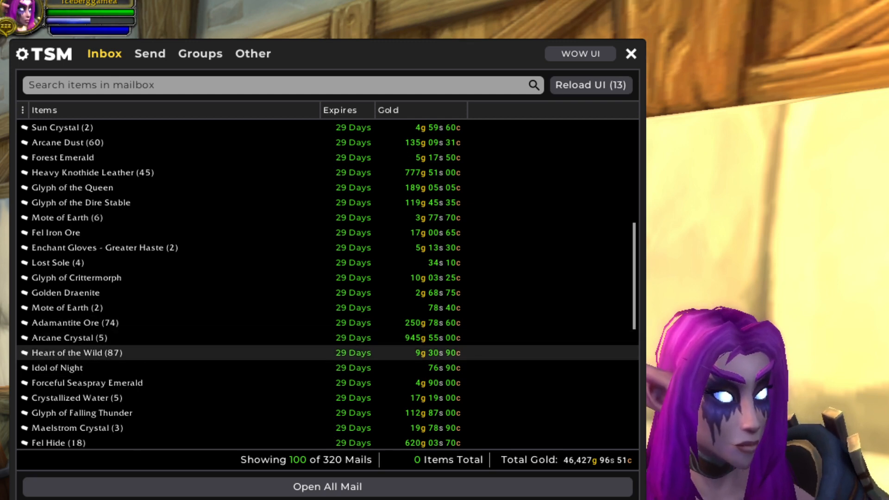
{"action": "scroll", "scroll_direction": "down", "scroll_amount": 3}
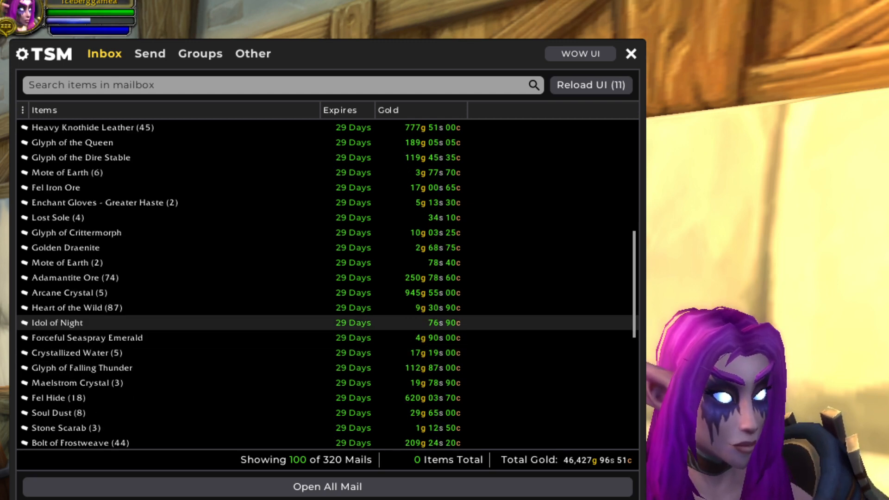
{"action": "scroll", "scroll_direction": "down", "scroll_amount": 3}
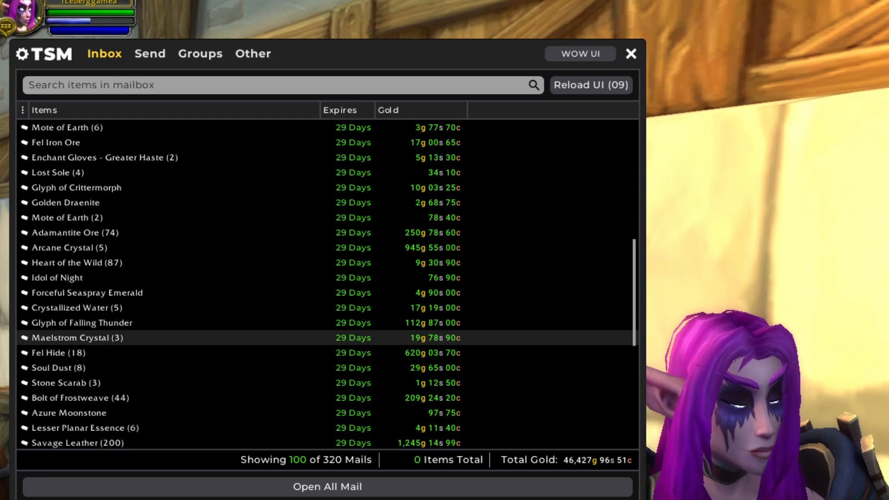
{"action": "scroll", "scroll_direction": "down", "scroll_amount": 3}
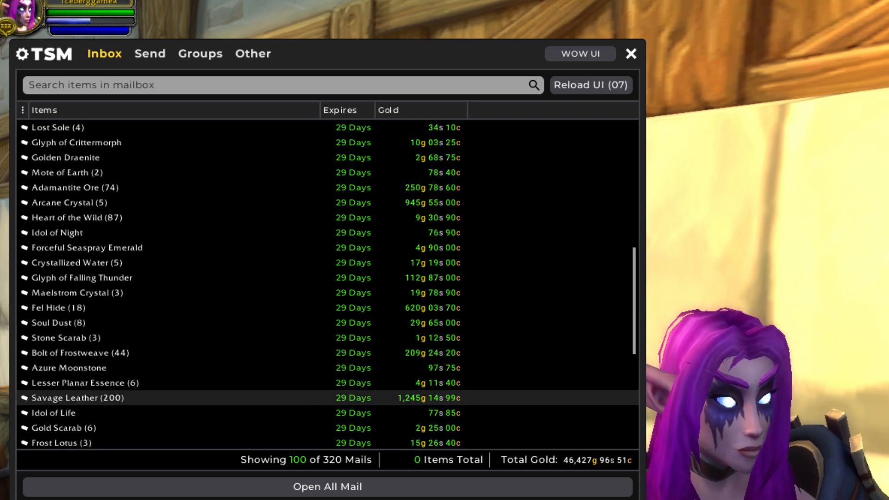
{"action": "scroll", "scroll_direction": "down", "scroll_amount": 3}
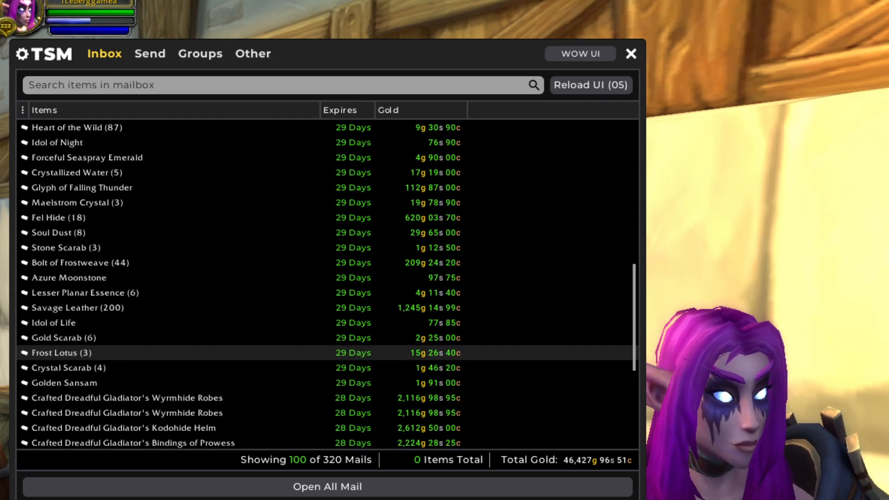
Step: Review the Inbox list and run Open All Mail, dropping it from 320 to 221 mails (27,846g left)
{"action": "scroll", "scroll_direction": "down", "scroll_amount": 3}
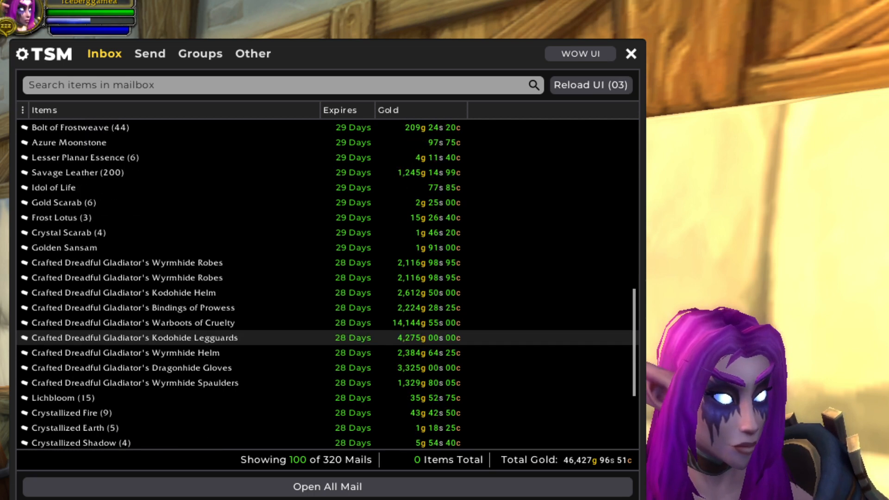
{"action": "scroll", "scroll_direction": "down", "scroll_amount": 3}
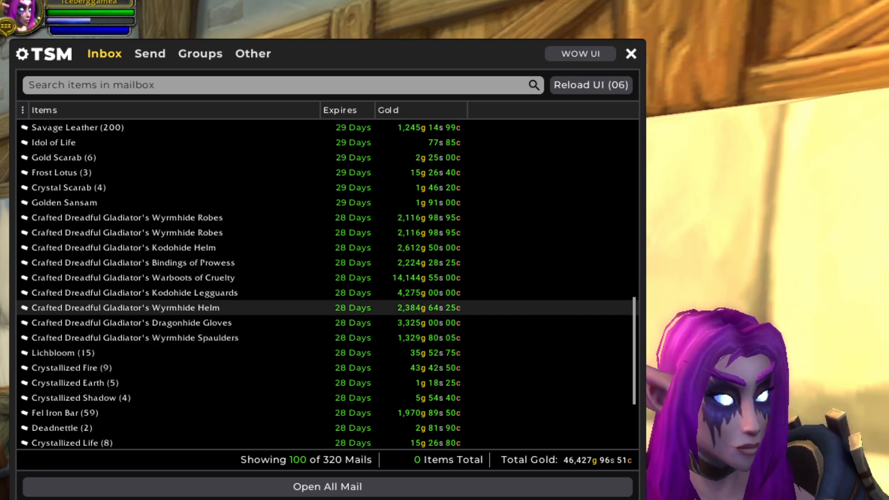
{"action": "scroll", "scroll_direction": "down", "scroll_amount": 3}
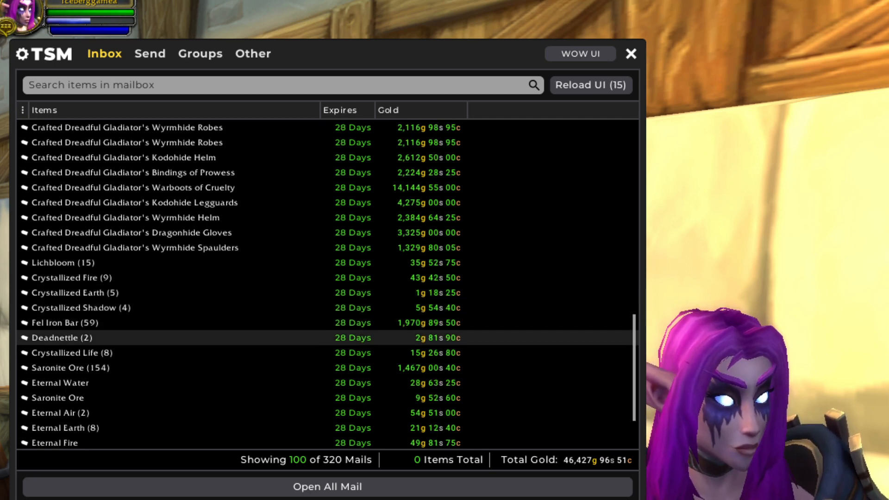
{"action": "scroll", "scroll_direction": "down", "scroll_amount": 3}
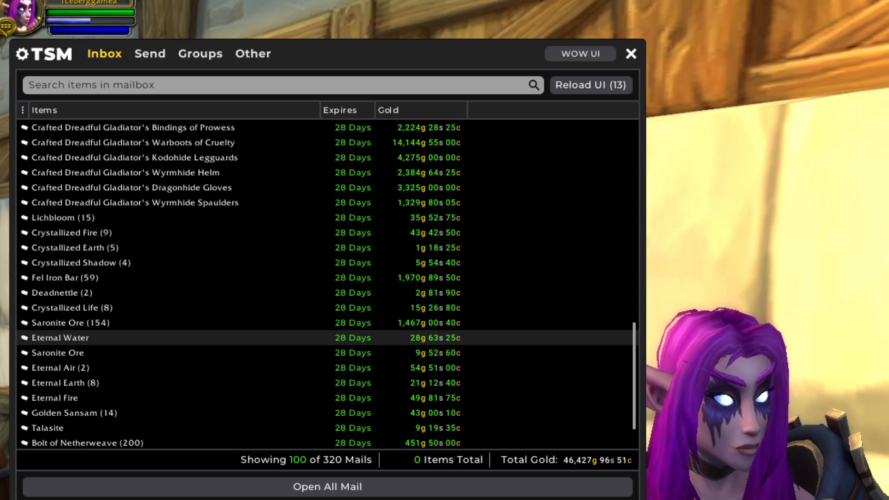
{"action": "scroll", "scroll_direction": "down", "scroll_amount": 3}
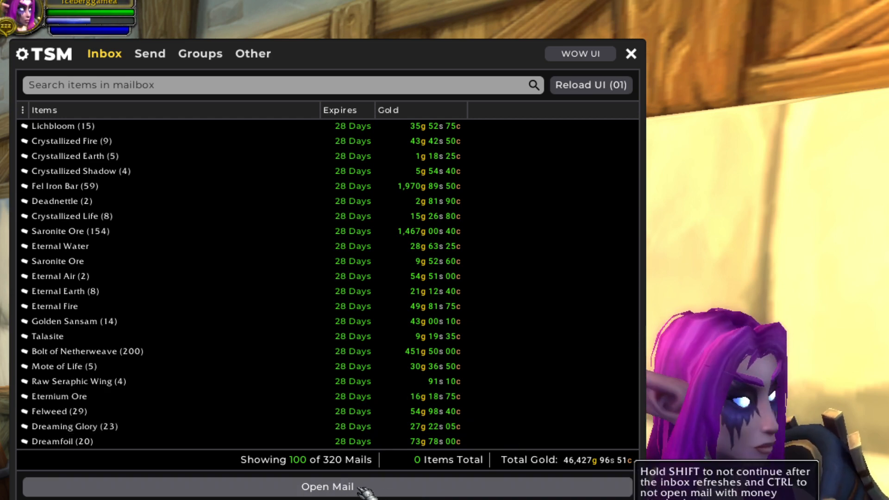
{"action": "left_click", "coordinate": [327, 486]}
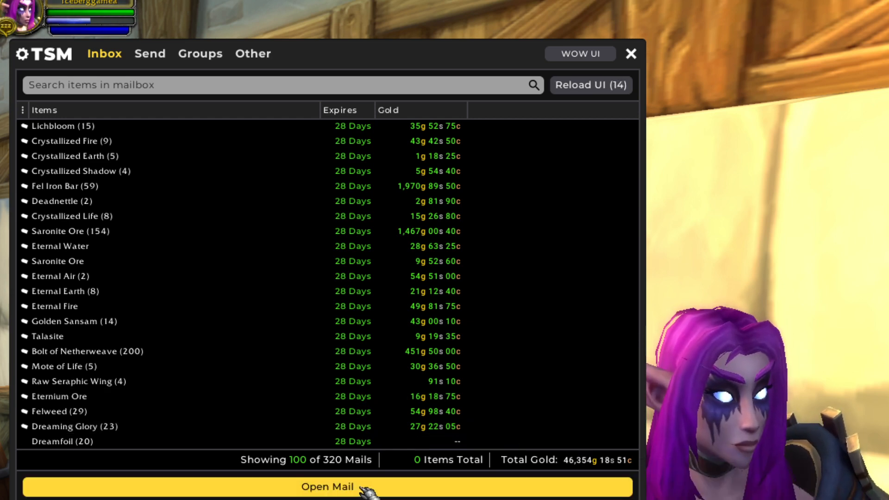
{"action": "left_click", "coordinate": [327, 487]}
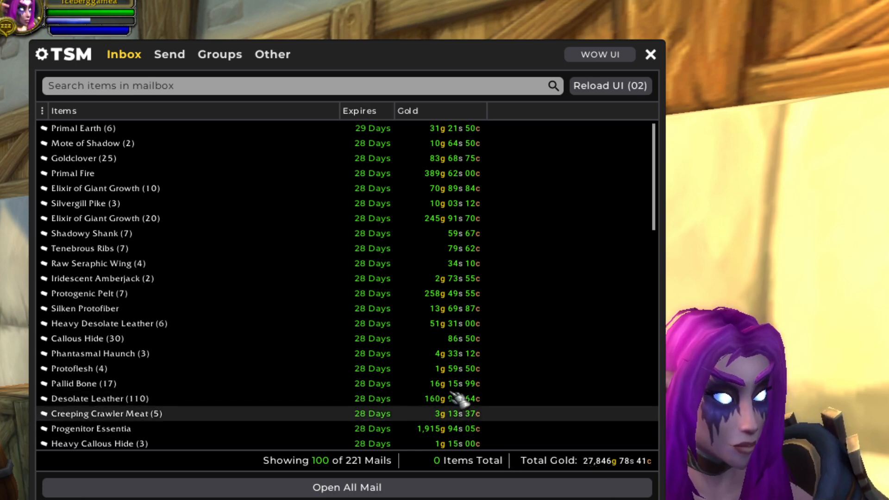
{"action": "mouse_move", "coordinate": [604, 397]}
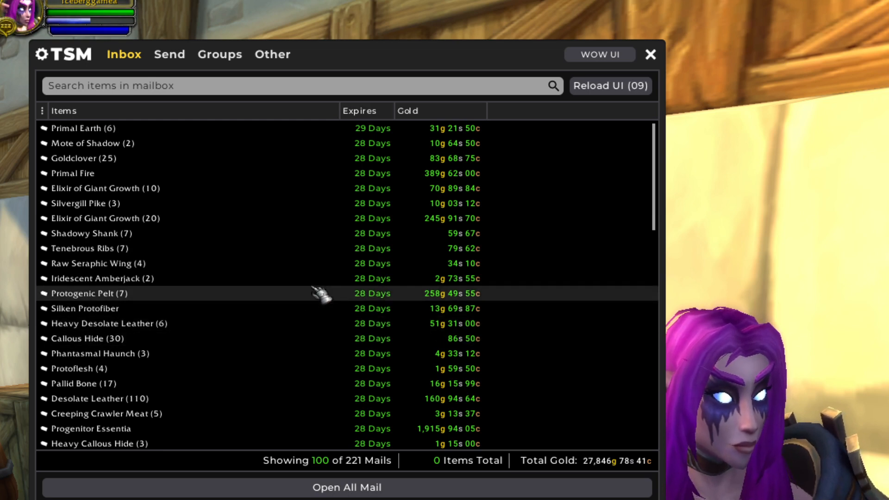
{"action": "mouse_move", "coordinate": [142, 203]}
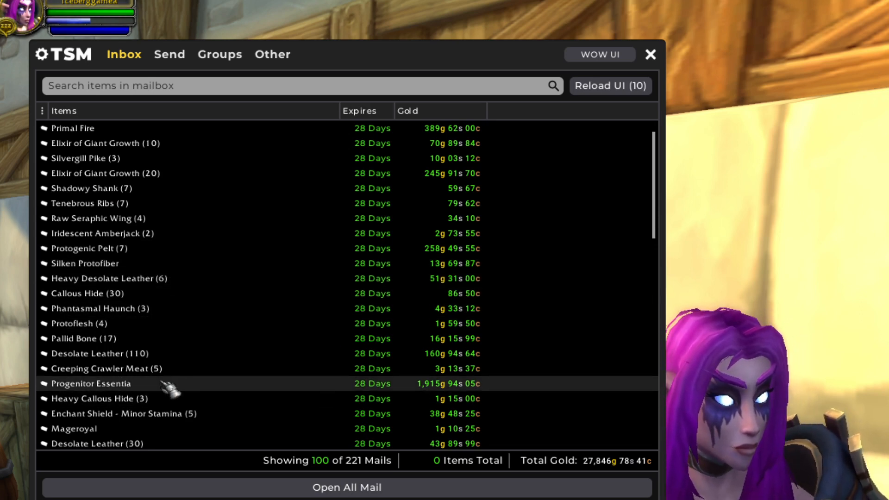
{"action": "scroll", "scroll_direction": "down", "scroll_amount": 3}
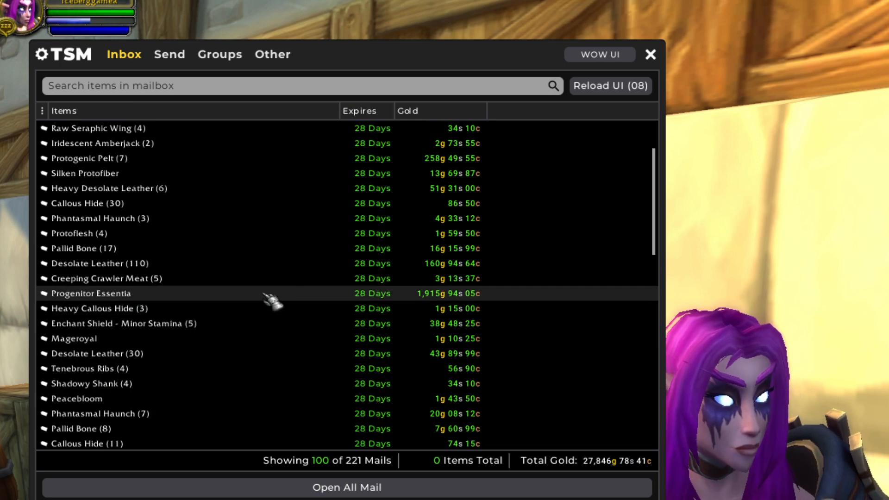
{"action": "mouse_move", "coordinate": [176, 304]}
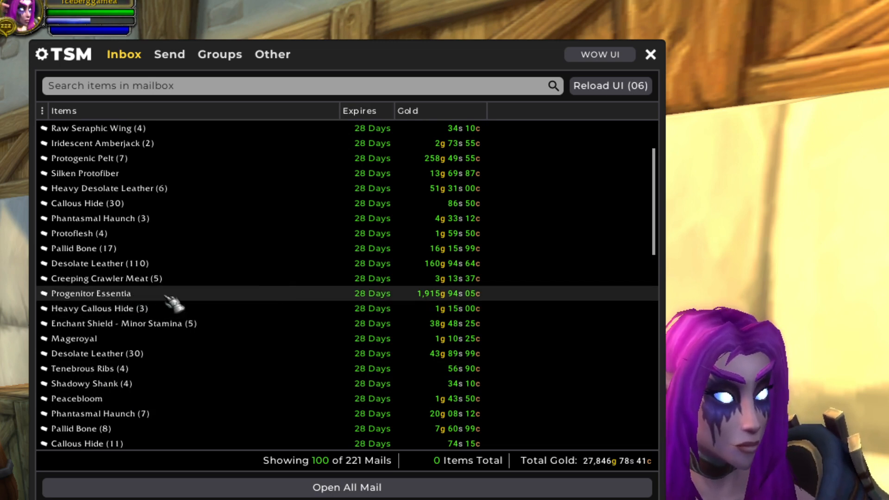
{"action": "scroll", "scroll_direction": "down", "scroll_amount": 3}
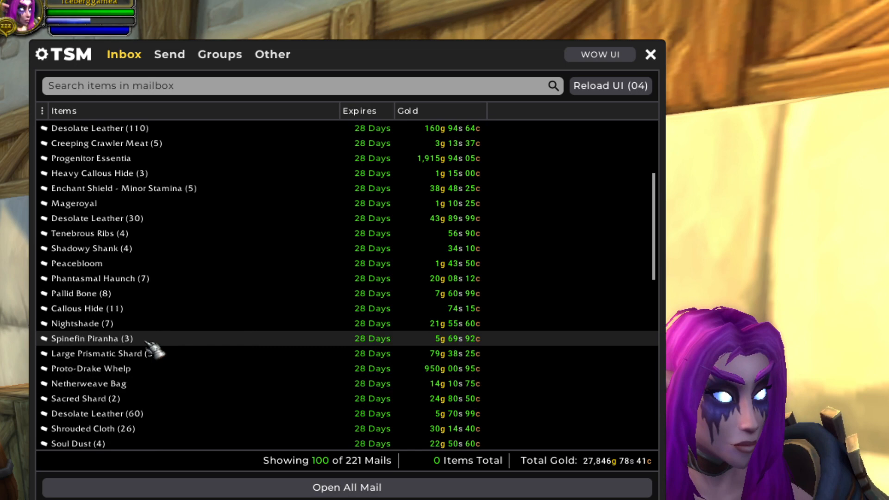
{"action": "scroll", "scroll_direction": "down", "scroll_amount": 3}
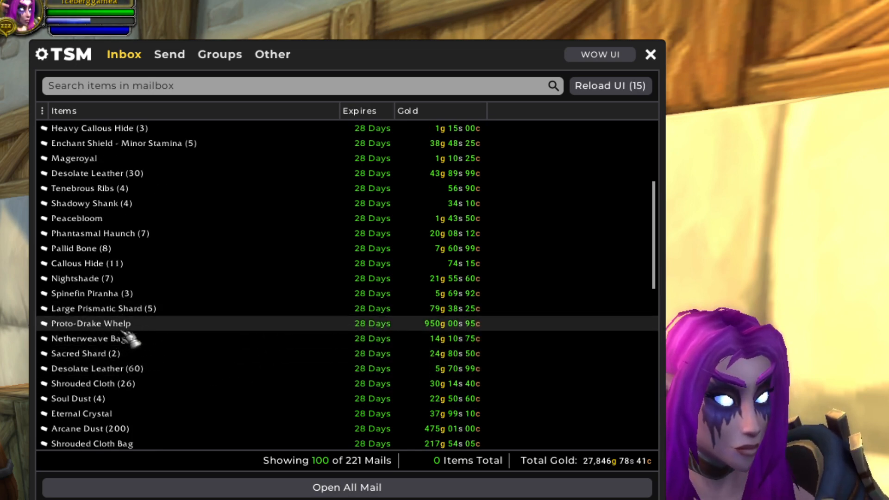
{"action": "scroll", "scroll_direction": "down", "scroll_amount": 3}
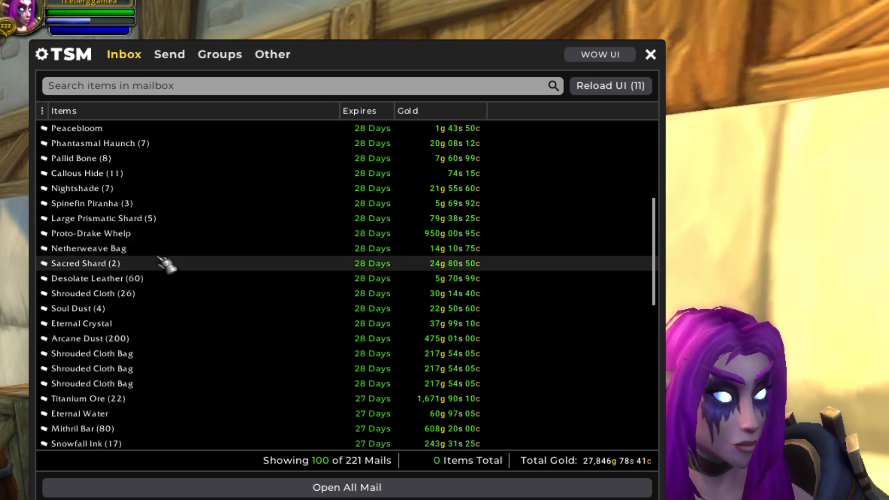
{"action": "scroll", "scroll_direction": "down", "scroll_amount": 3}
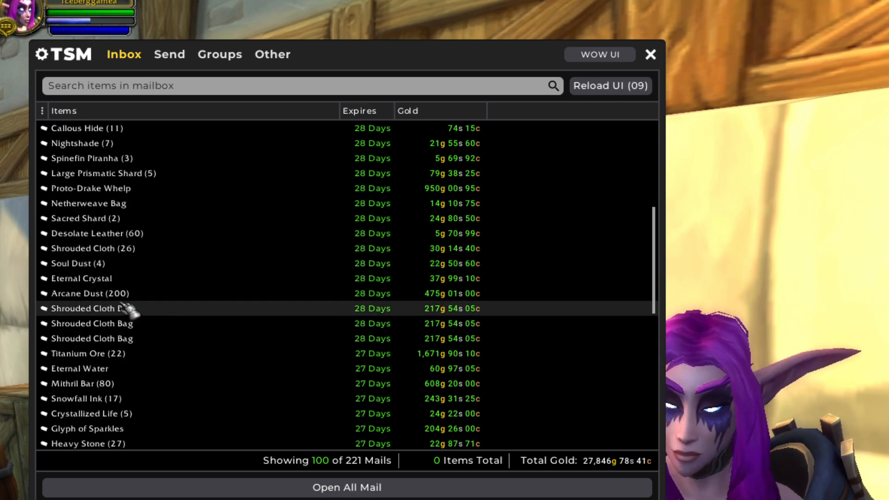
{"action": "scroll", "scroll_direction": "down", "scroll_amount": 3}
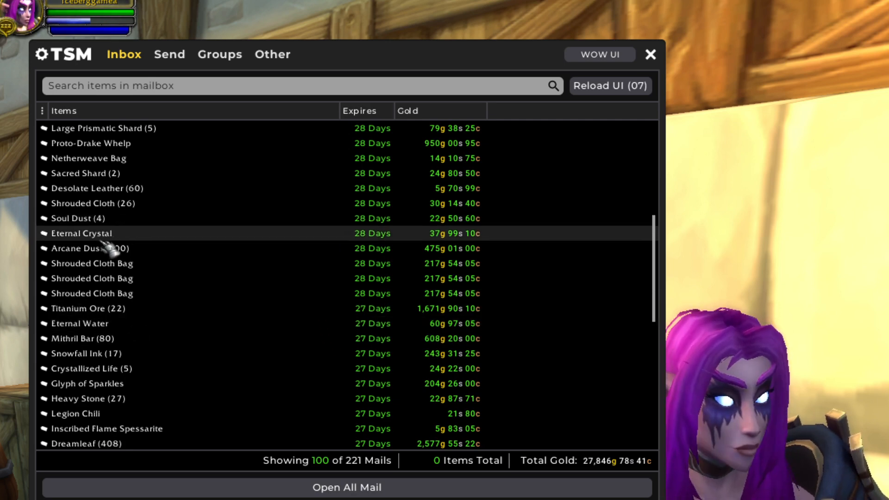
{"action": "mouse_move", "coordinate": [80, 324]}
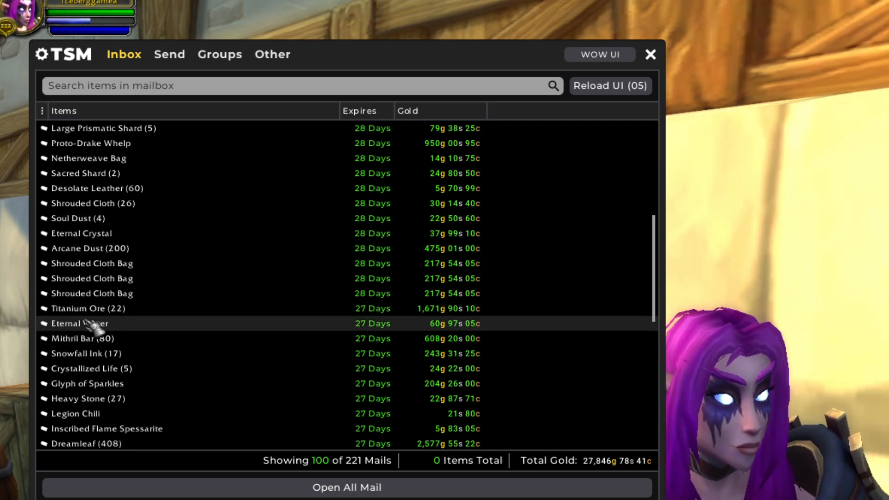
{"action": "scroll", "scroll_direction": "down", "scroll_amount": 3}
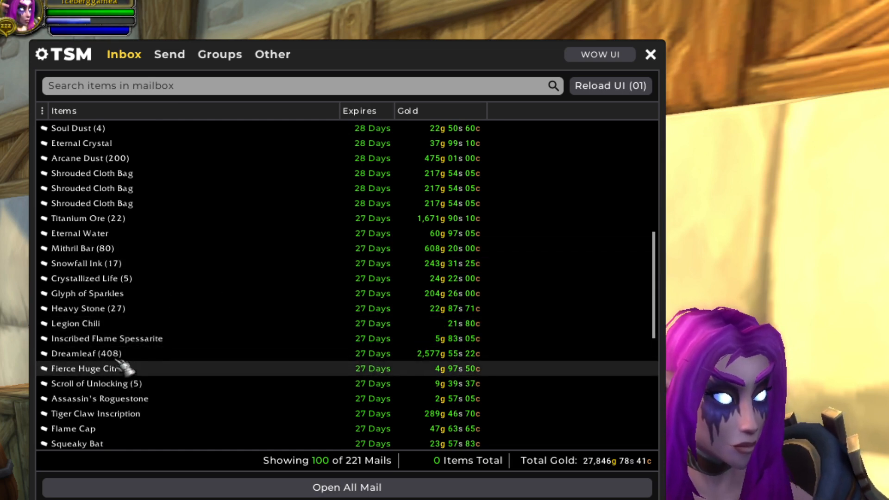
{"action": "mouse_move", "coordinate": [107, 353]}
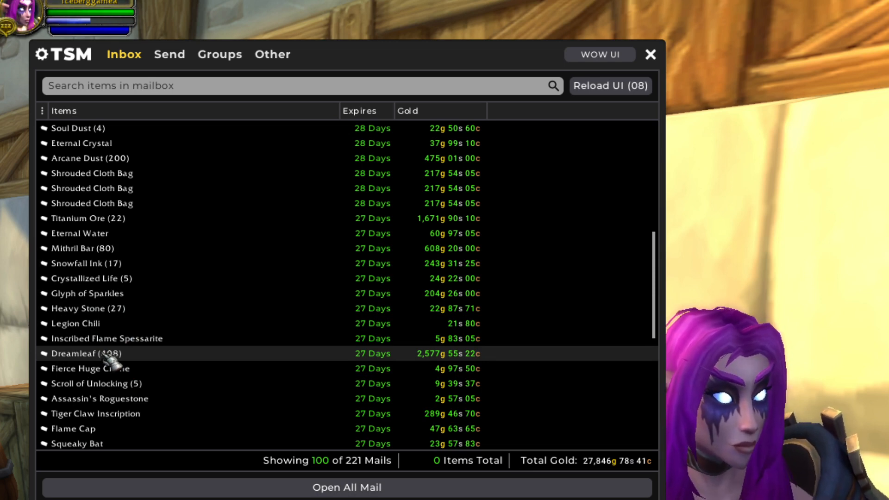
{"action": "scroll", "scroll_direction": "down", "scroll_amount": 3}
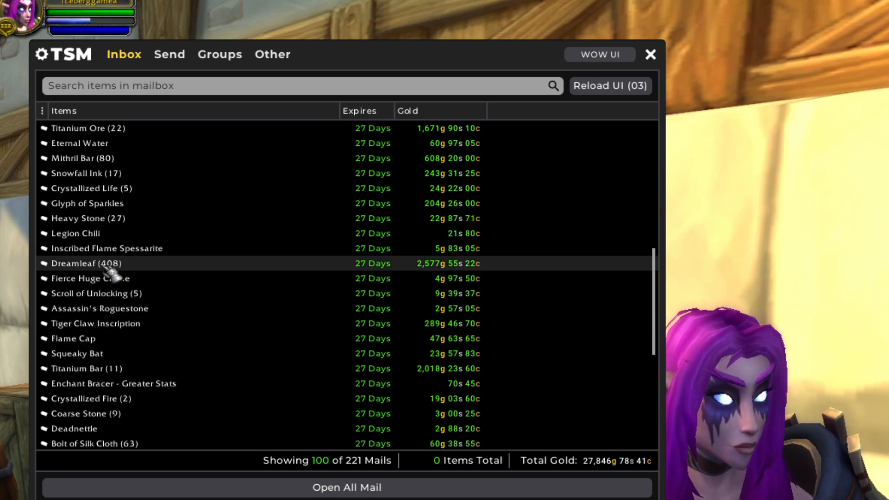
{"action": "scroll", "scroll_direction": "down", "scroll_amount": 3}
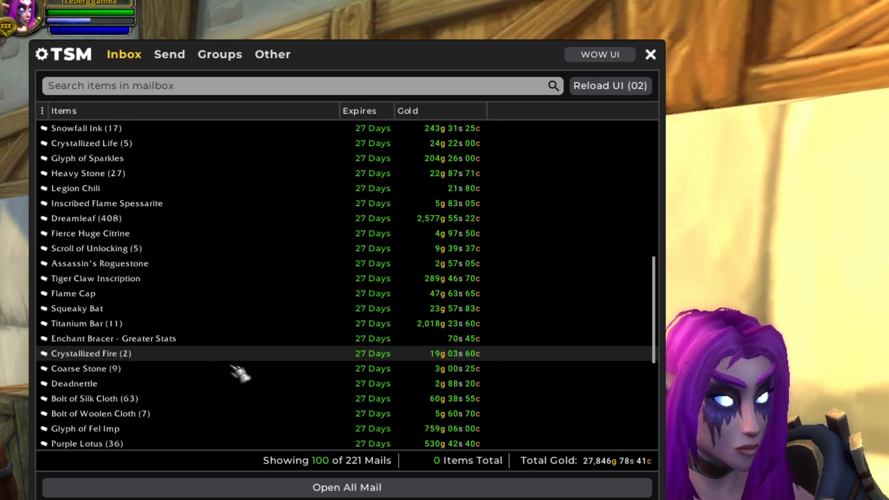
{"action": "mouse_move", "coordinate": [168, 345]}
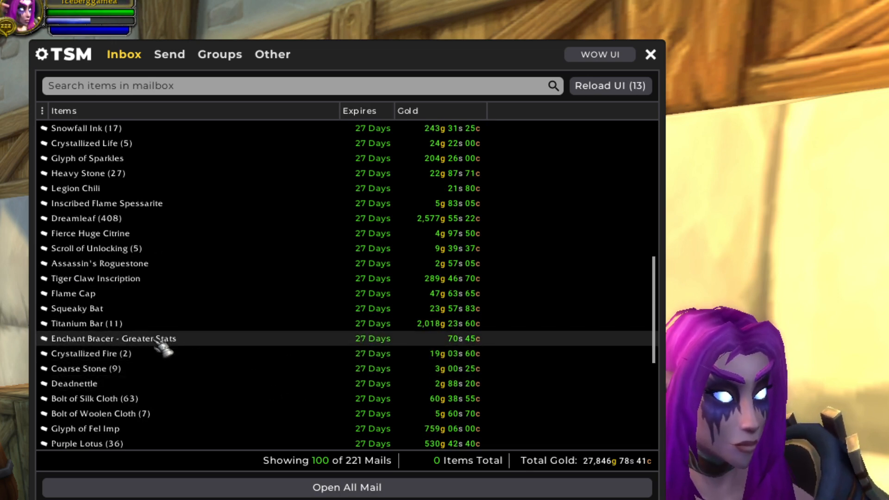
{"action": "scroll", "scroll_direction": "down", "scroll_amount": 3}
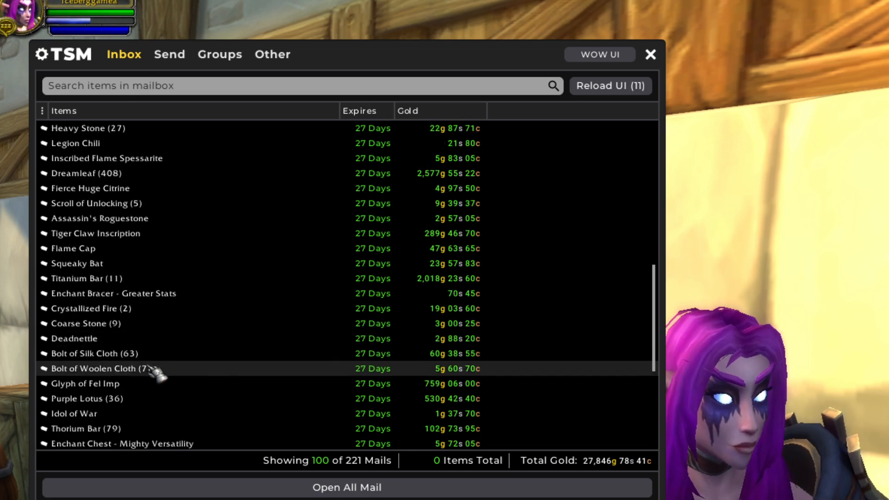
{"action": "mouse_move", "coordinate": [137, 353]}
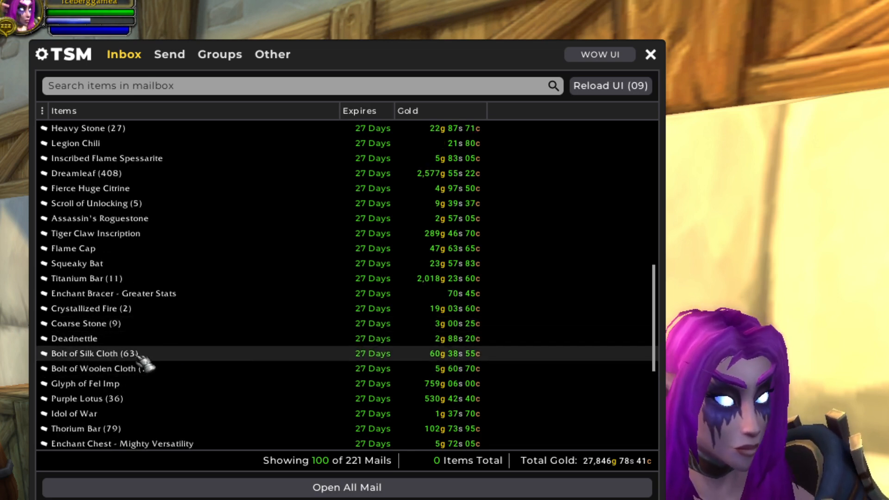
{"action": "mouse_move", "coordinate": [222, 278]}
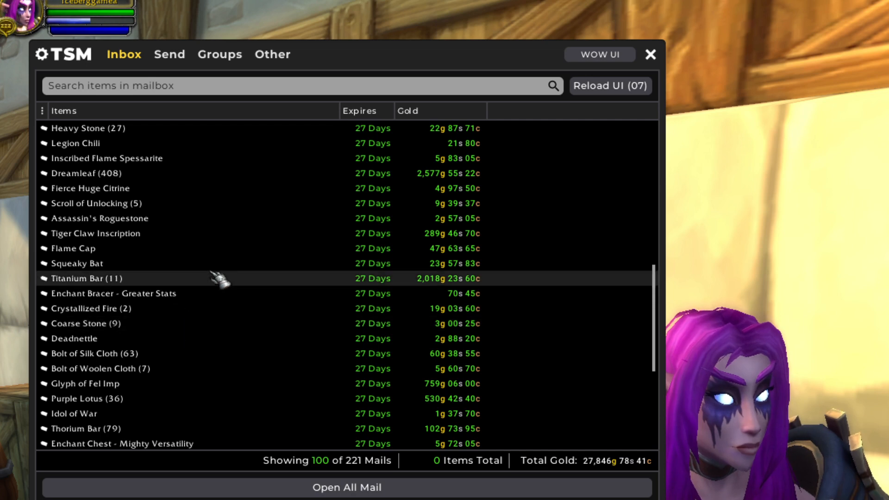
{"action": "scroll", "scroll_direction": "down", "scroll_amount": 3}
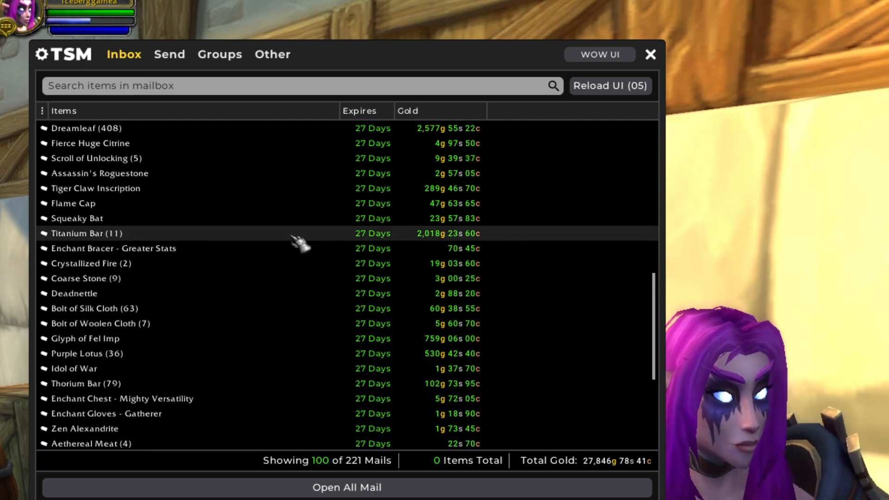
{"action": "mouse_move", "coordinate": [120, 246]}
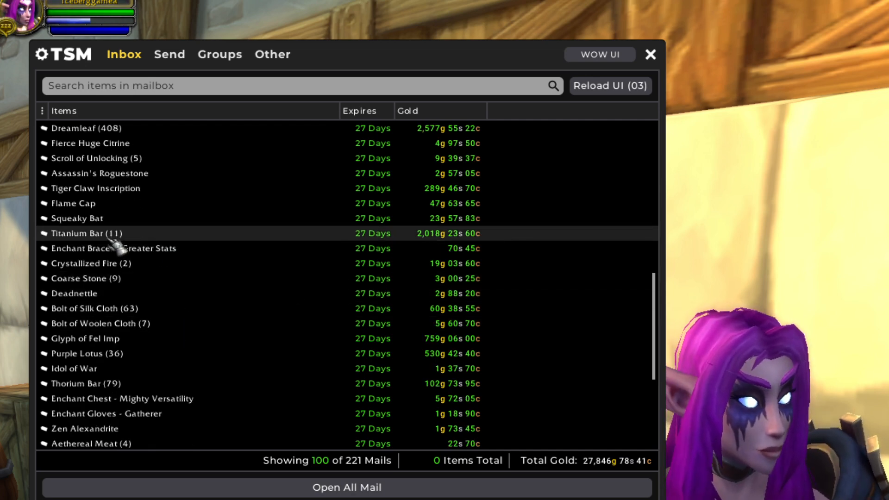
{"action": "scroll", "scroll_direction": "down", "scroll_amount": 3}
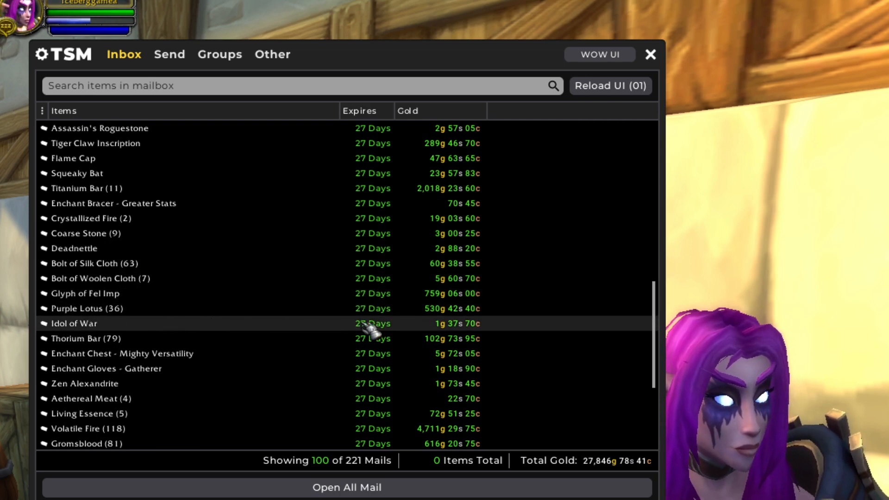
{"action": "mouse_move", "coordinate": [85, 294]}
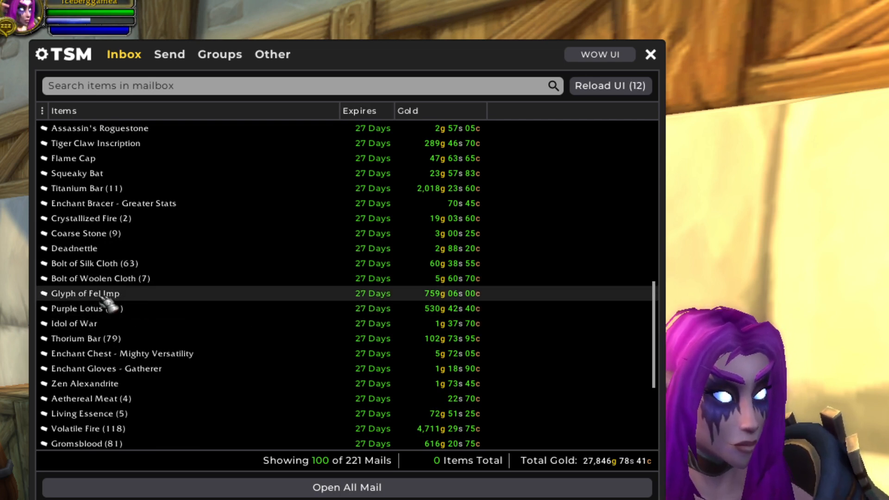
{"action": "scroll", "scroll_direction": "down", "scroll_amount": 3}
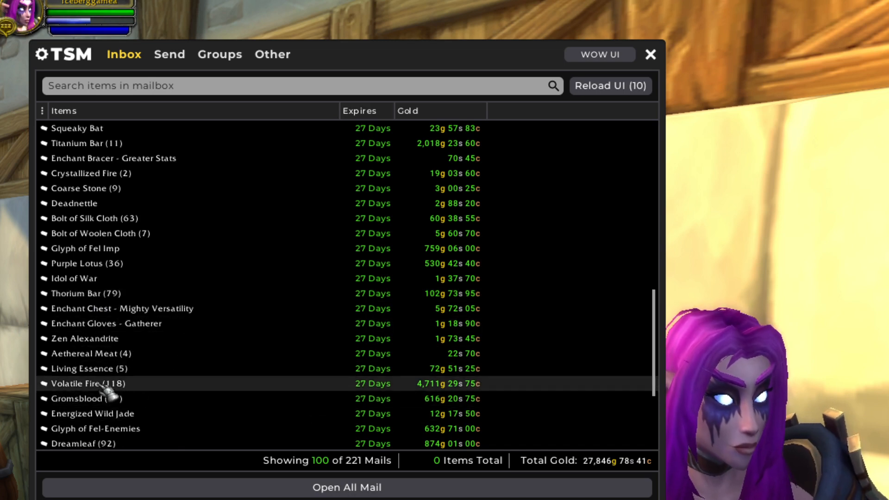
{"action": "scroll", "scroll_direction": "down", "scroll_amount": 3}
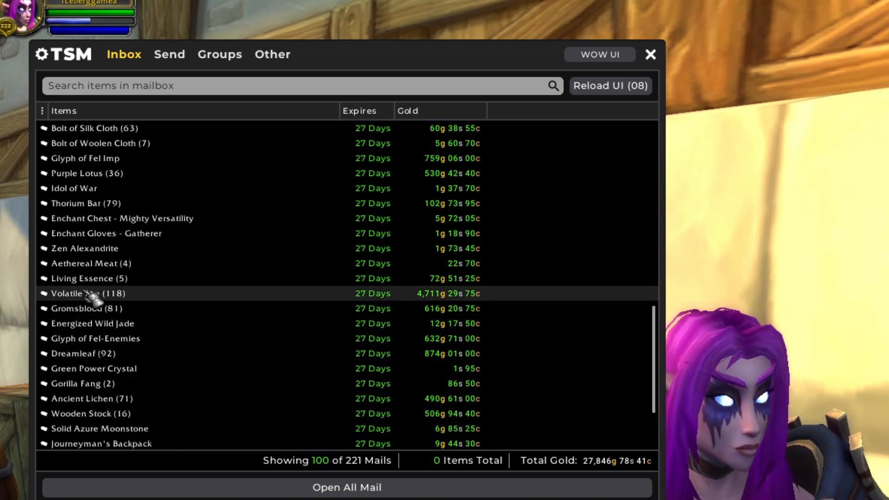
{"action": "mouse_move", "coordinate": [156, 306]}
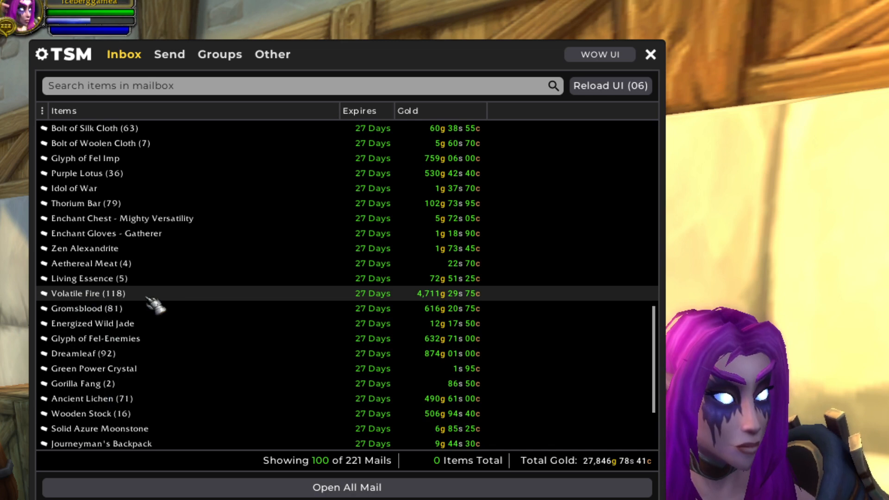
{"action": "scroll", "scroll_direction": "down", "scroll_amount": 3}
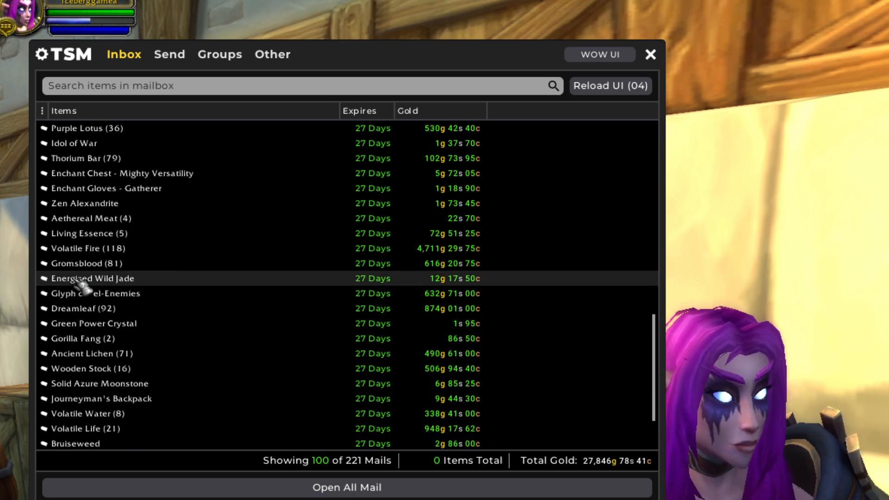
{"action": "scroll", "scroll_direction": "down", "scroll_amount": 3}
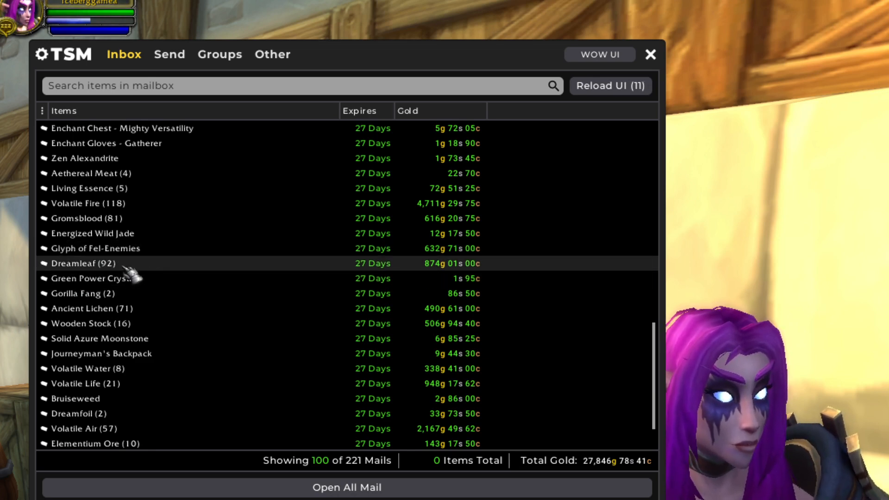
{"action": "scroll", "scroll_direction": "down", "scroll_amount": 3}
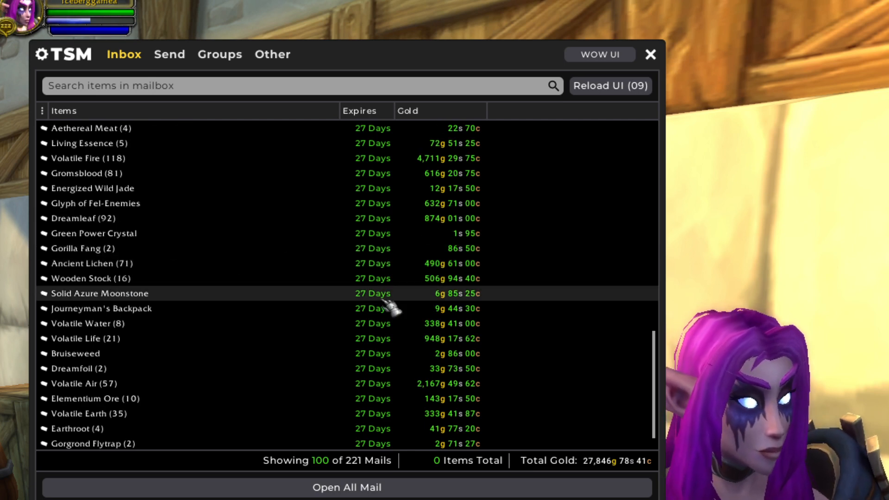
{"action": "mouse_move", "coordinate": [119, 286]}
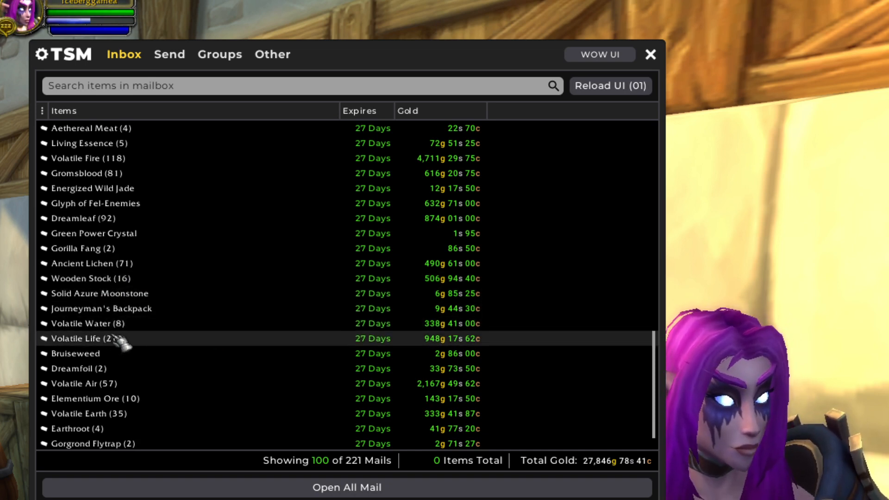
{"action": "scroll", "scroll_direction": "down", "scroll_amount": 3}
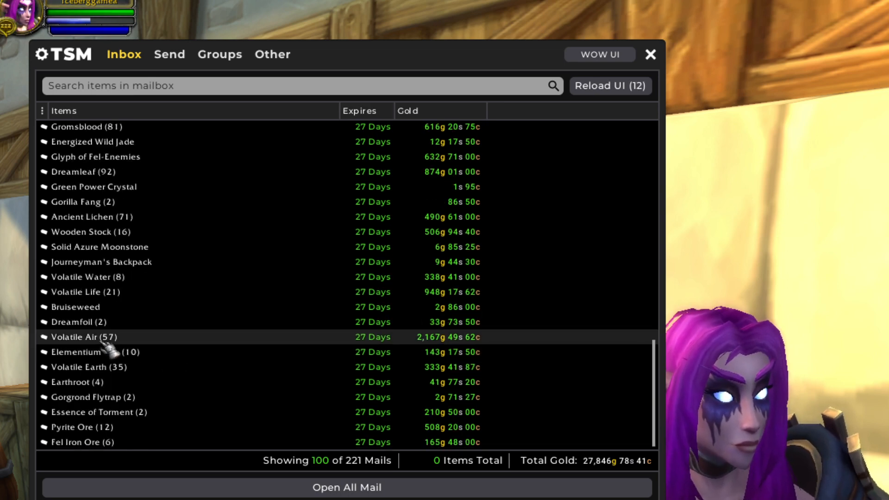
{"action": "mouse_move", "coordinate": [113, 449]}
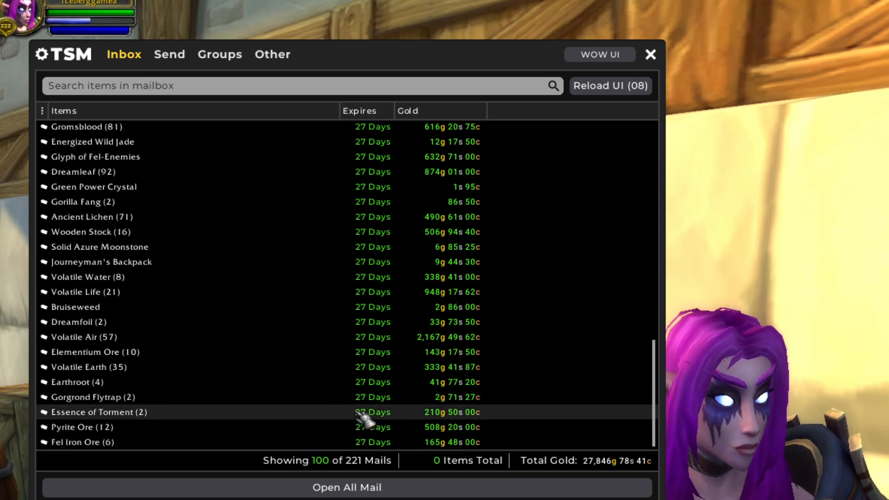
{"action": "mouse_move", "coordinate": [767, 206]}
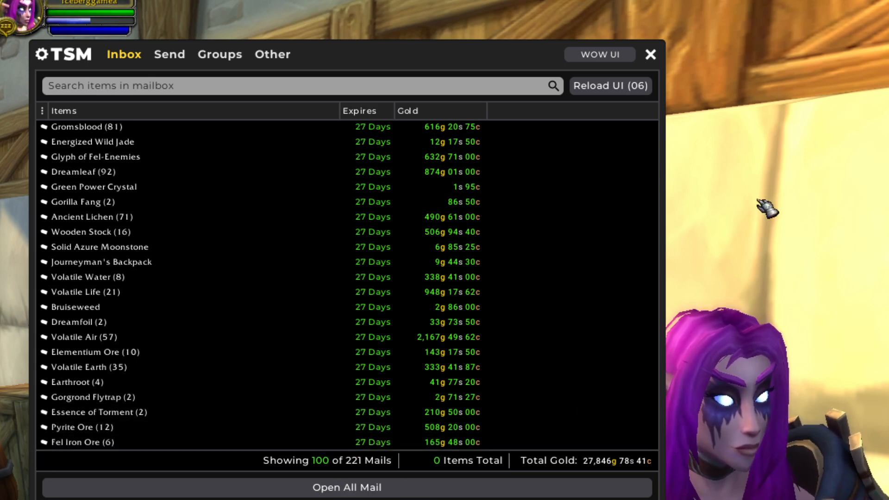
{"action": "left_click", "coordinate": [346, 487]}
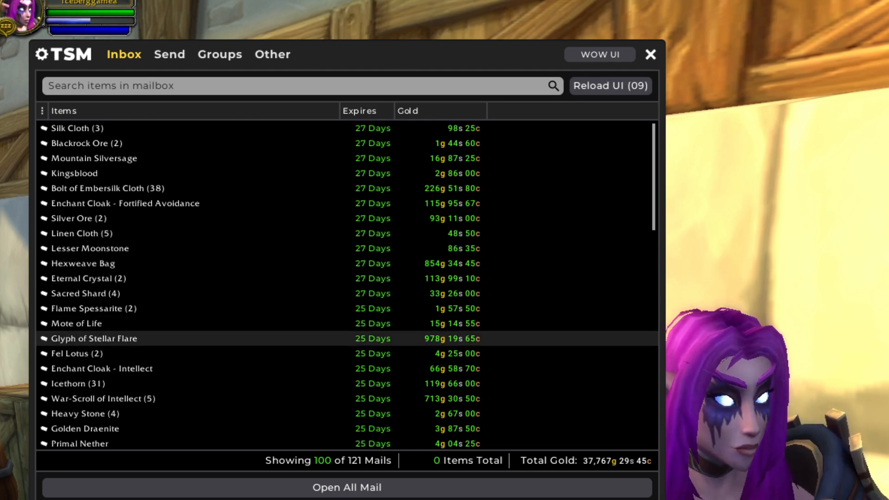
{"action": "scroll", "scroll_direction": "down", "scroll_amount": 3}
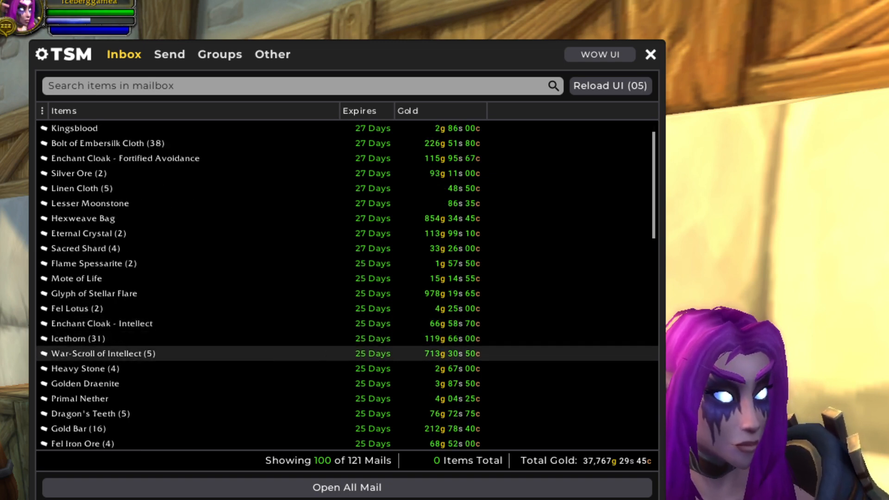
{"action": "scroll", "scroll_direction": "down", "scroll_amount": 3}
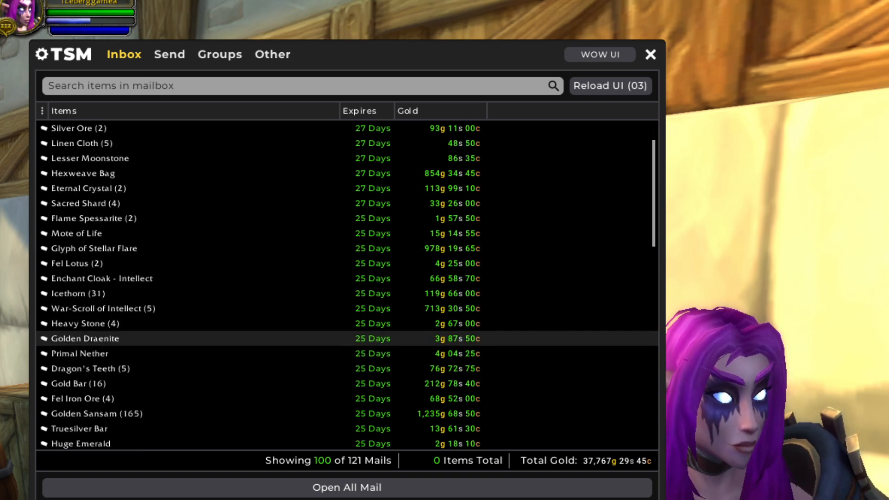
{"action": "scroll", "scroll_direction": "down", "scroll_amount": 3}
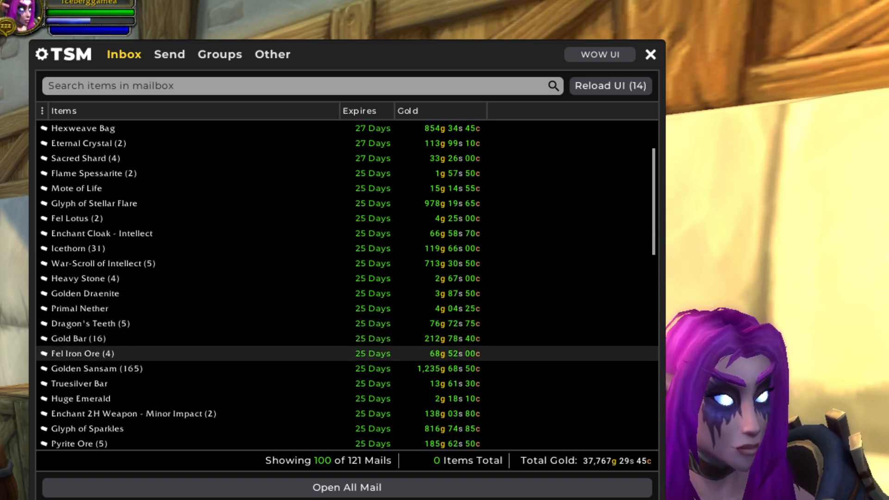
{"action": "scroll", "scroll_direction": "down", "scroll_amount": 3}
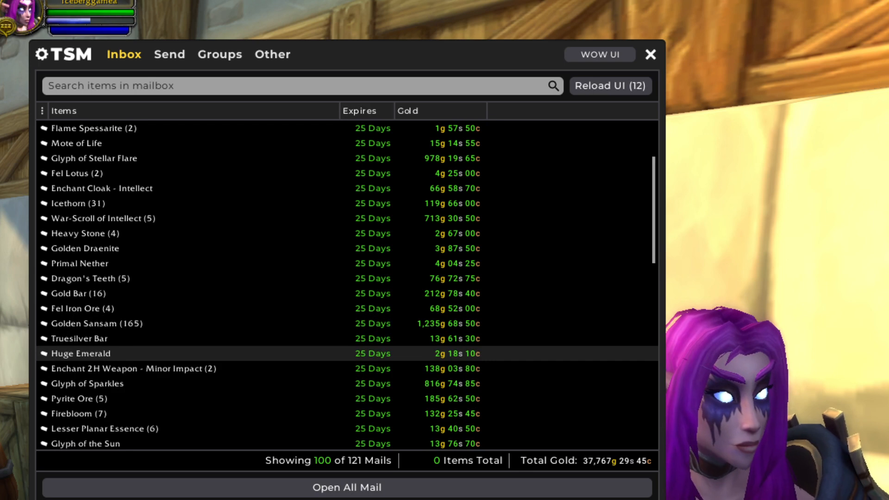
{"action": "scroll", "scroll_direction": "down", "scroll_amount": 3}
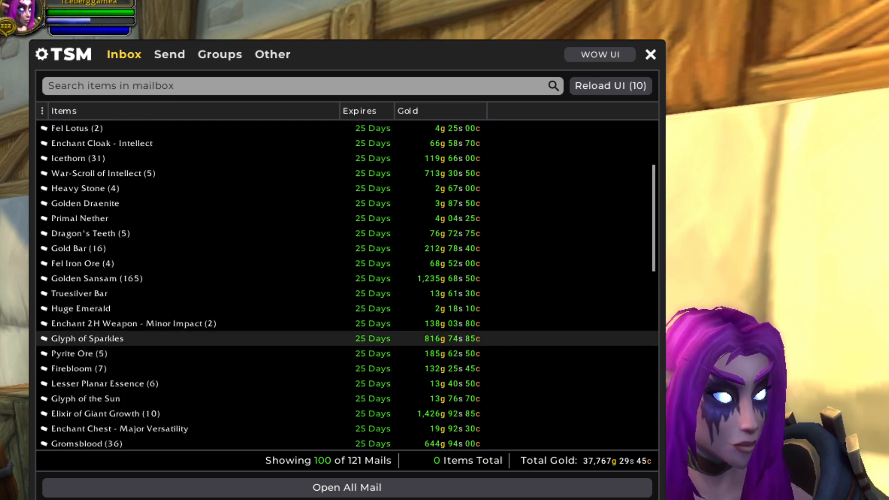
{"action": "scroll", "scroll_direction": "down", "scroll_amount": 3}
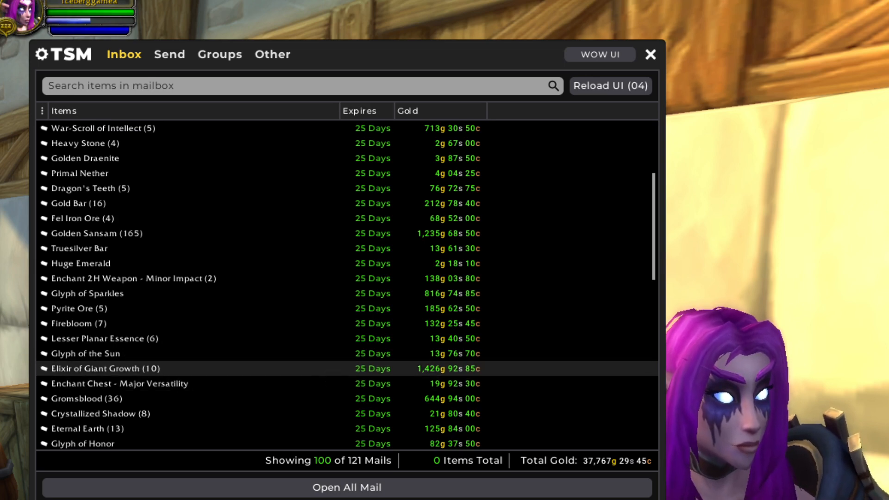
{"action": "scroll", "scroll_direction": "down", "scroll_amount": 3}
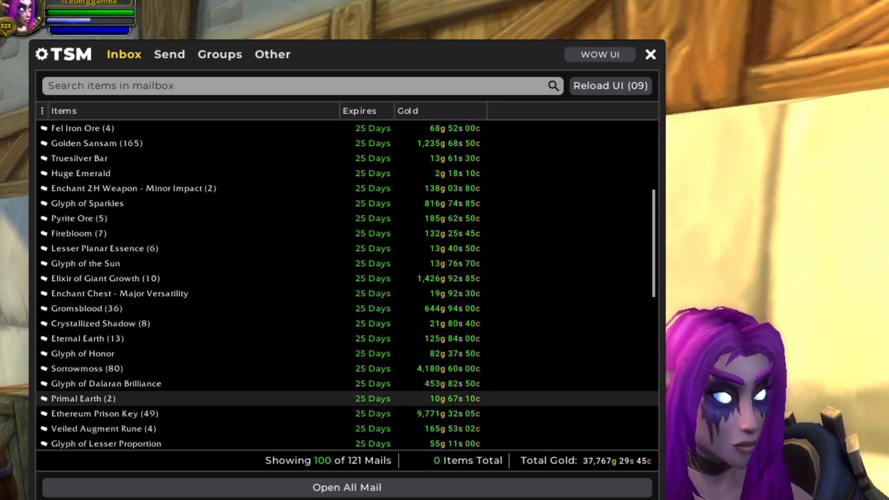
{"action": "scroll", "scroll_direction": "down", "scroll_amount": 3}
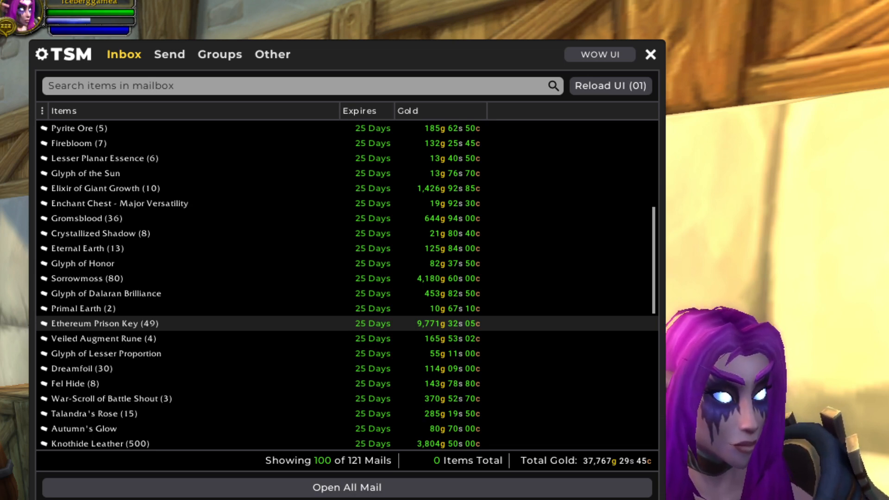
{"action": "scroll", "scroll_direction": "down", "scroll_amount": 3}
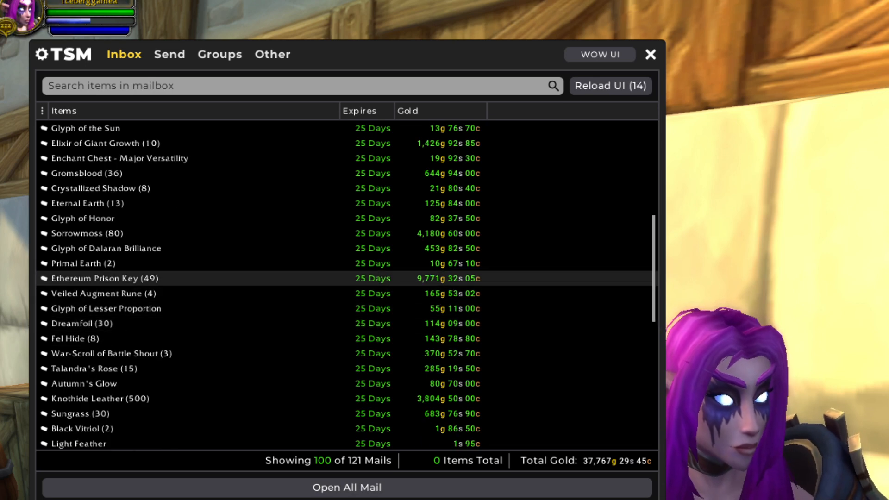
{"action": "scroll", "scroll_direction": "down", "scroll_amount": 3}
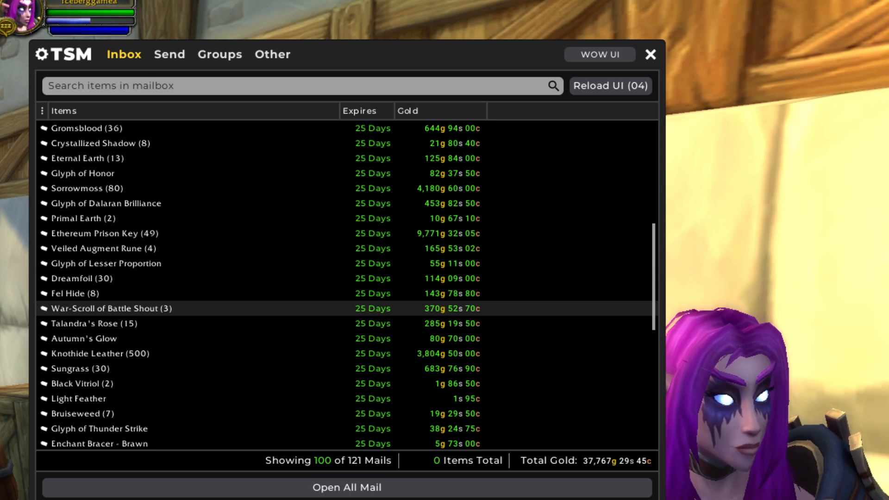
{"action": "scroll", "scroll_direction": "down", "scroll_amount": 3}
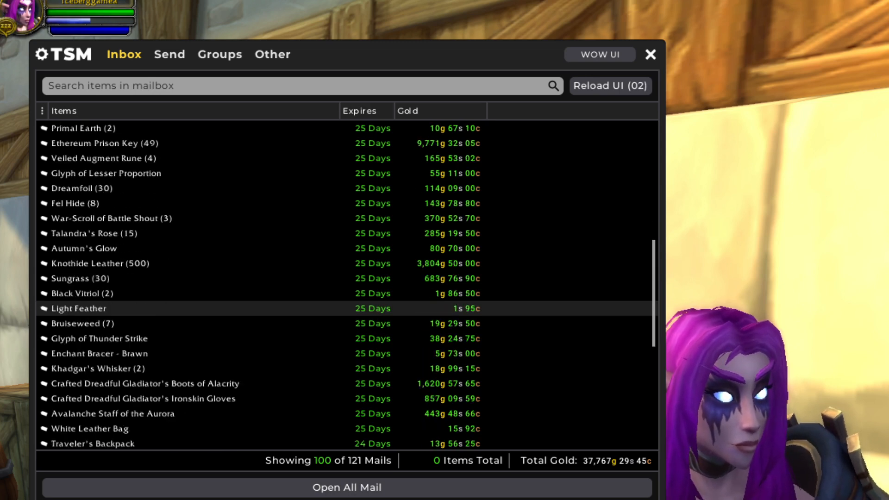
{"action": "scroll", "scroll_direction": "down", "scroll_amount": 3}
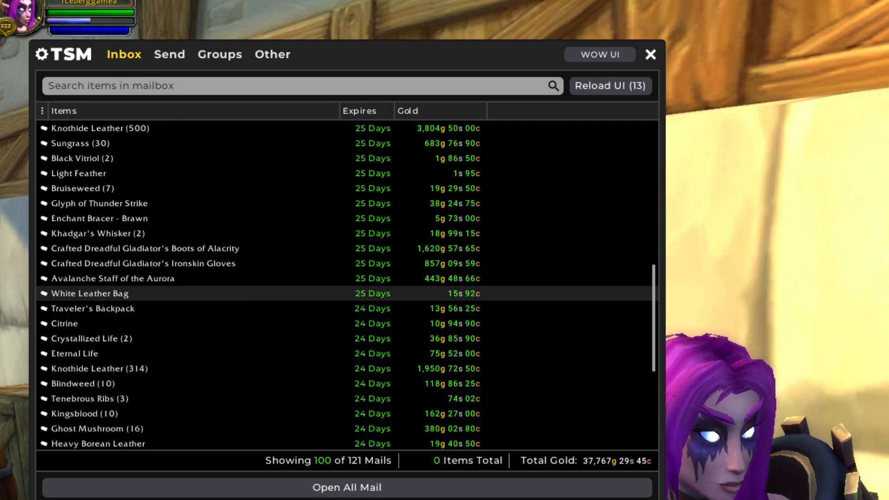
{"action": "scroll", "scroll_direction": "down", "scroll_amount": 3}
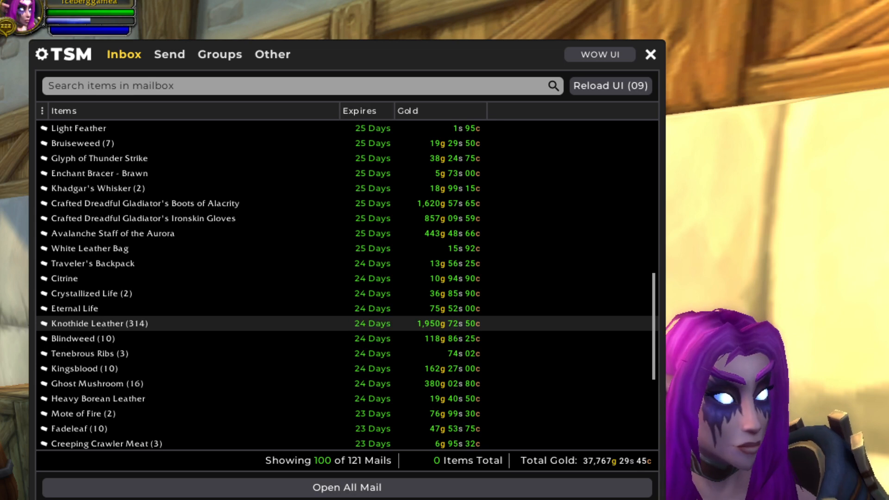
{"action": "scroll", "scroll_direction": "down", "scroll_amount": 3}
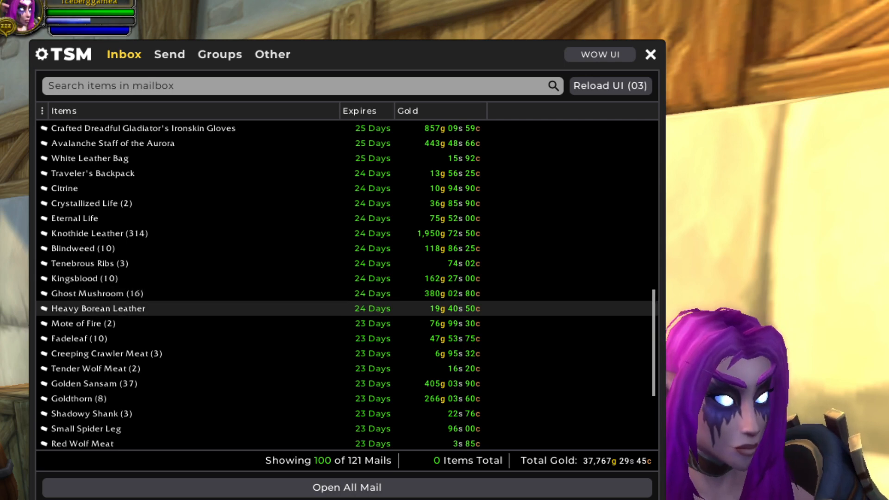
{"action": "scroll", "scroll_direction": "down", "scroll_amount": 3}
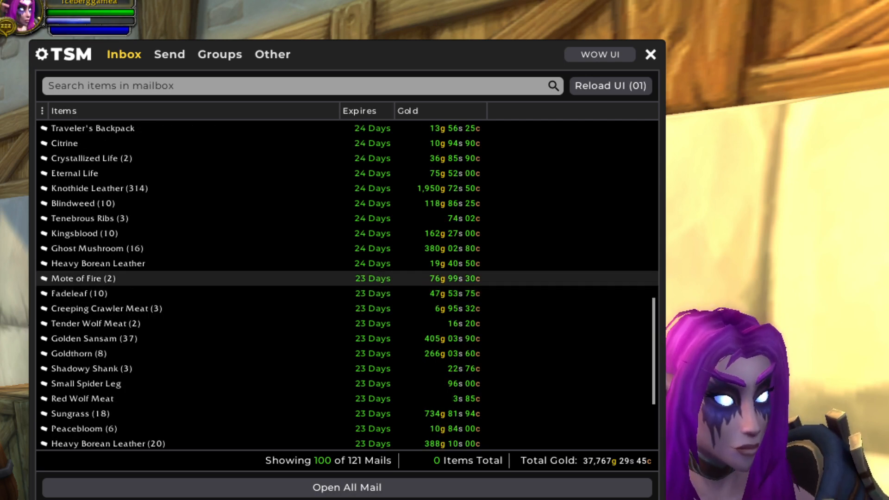
{"action": "scroll", "scroll_direction": "down", "scroll_amount": 3}
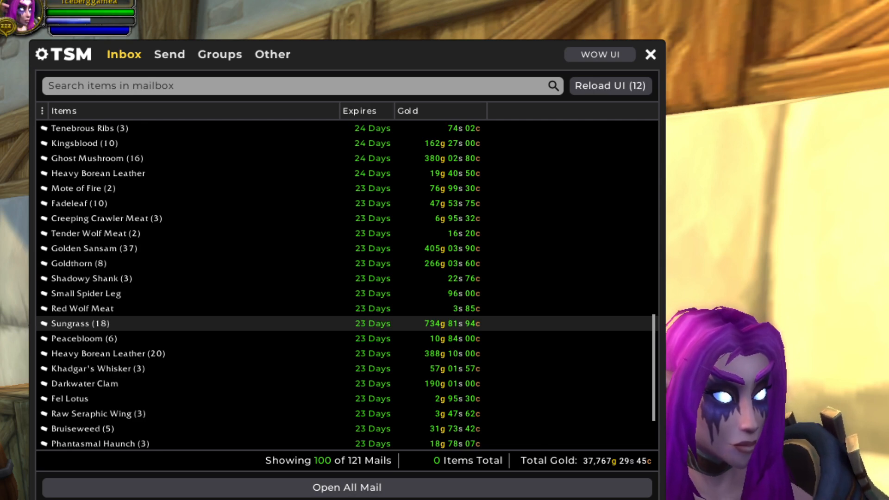
{"action": "scroll", "scroll_direction": "down", "scroll_amount": 3}
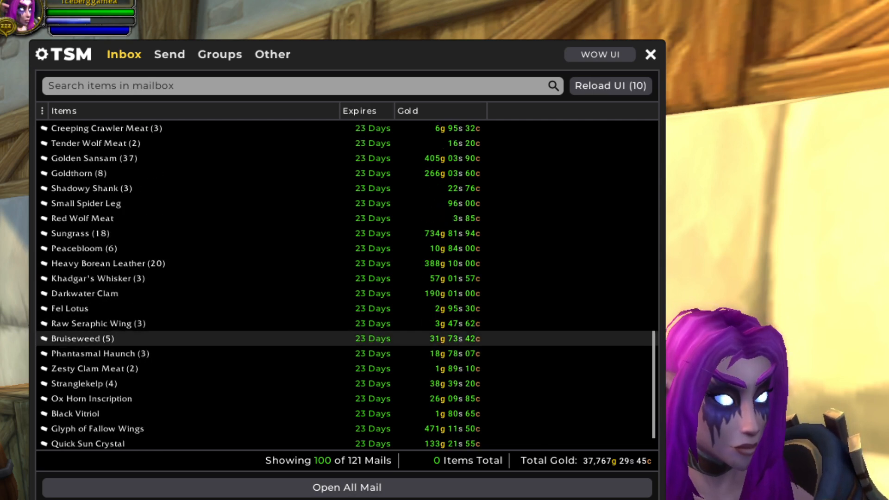
{"action": "scroll", "scroll_direction": "down", "scroll_amount": 3}
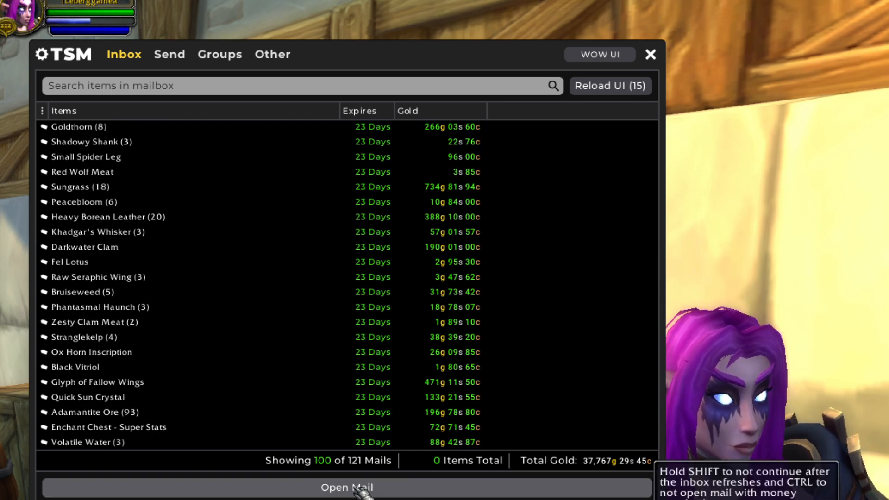
Step: Run Open All Mail twice to loot the last 121 mails, emptying the inbox with 8,869g collected
{"action": "left_click", "coordinate": [346, 488]}
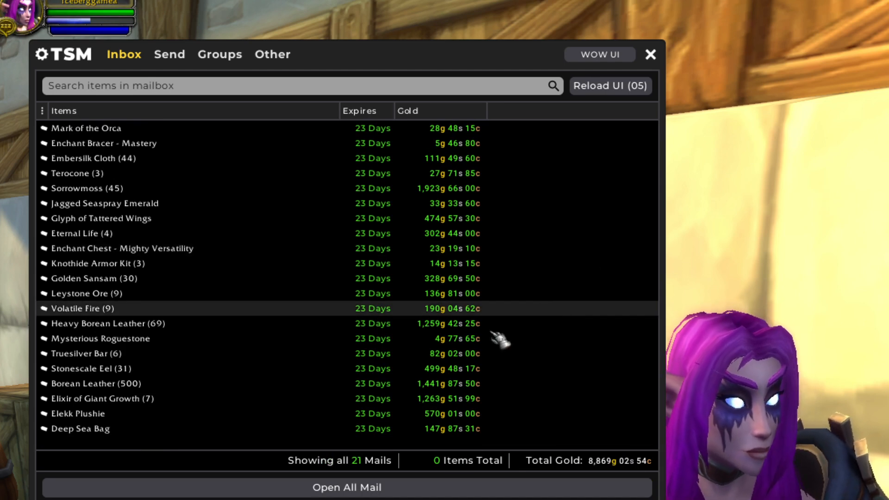
{"action": "mouse_move", "coordinate": [588, 465]}
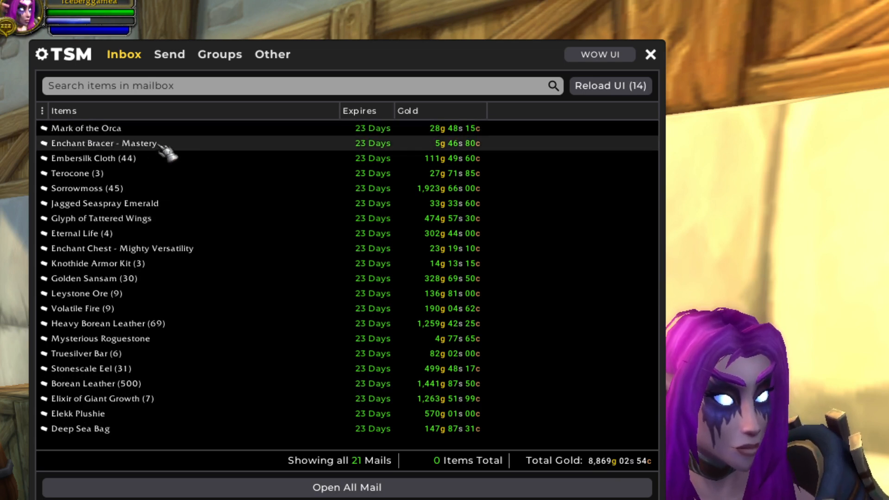
{"action": "mouse_move", "coordinate": [153, 192]}
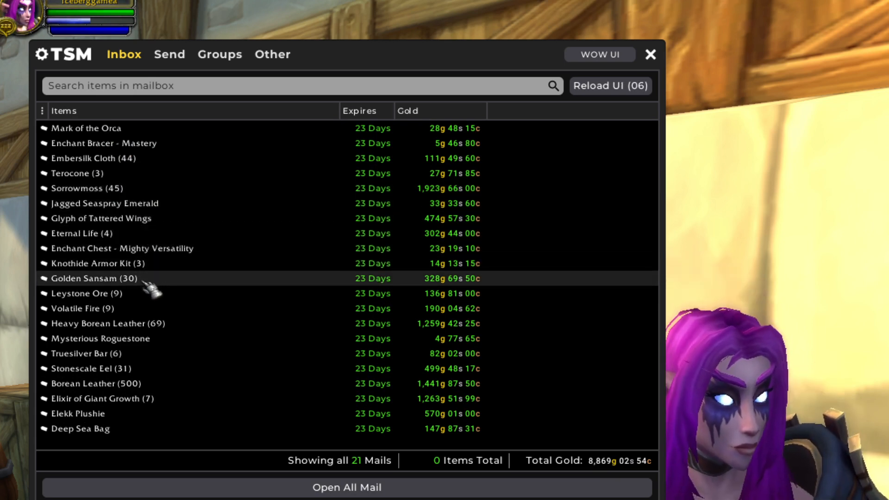
{"action": "mouse_move", "coordinate": [158, 339]}
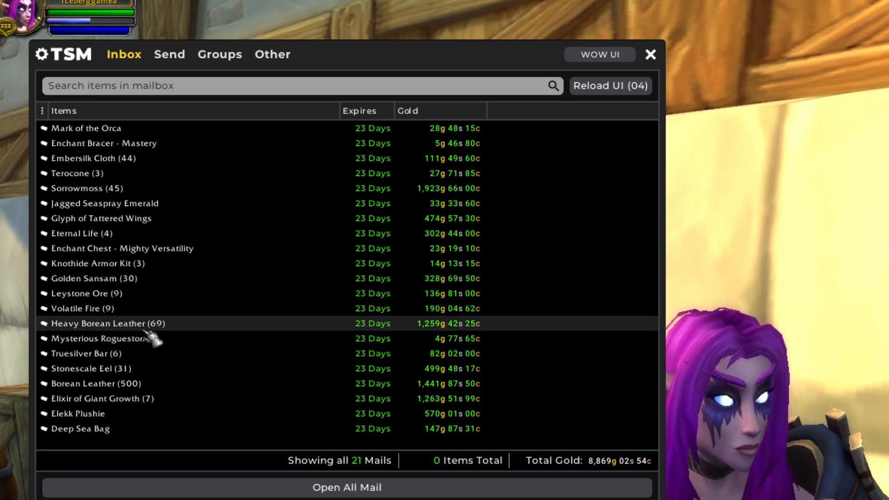
{"action": "mouse_move", "coordinate": [153, 345]}
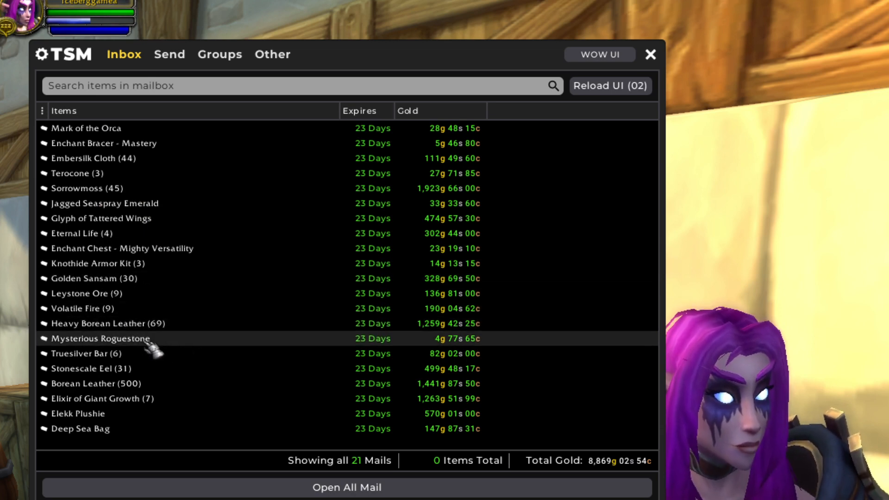
{"action": "mouse_move", "coordinate": [131, 391]}
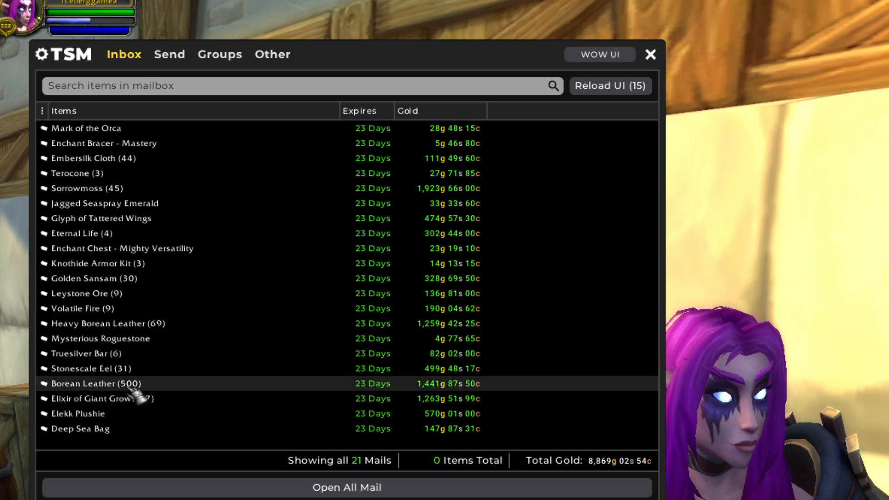
{"action": "mouse_move", "coordinate": [142, 398]}
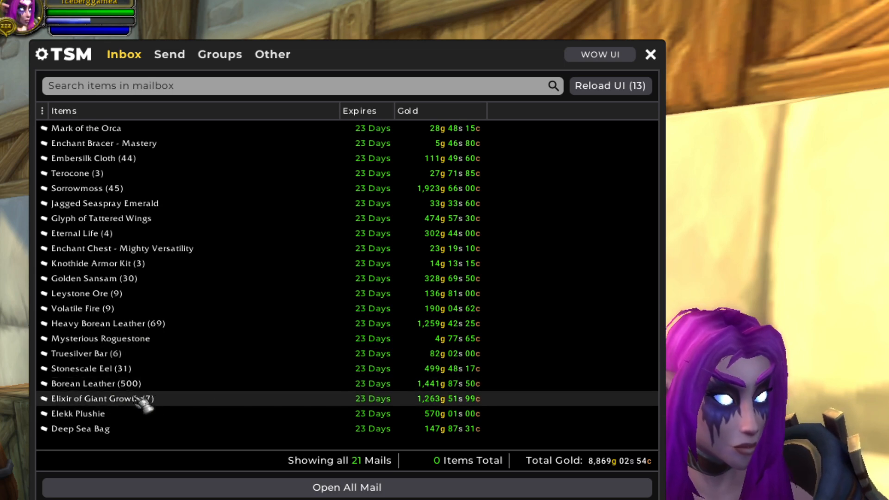
{"action": "mouse_move", "coordinate": [147, 420]}
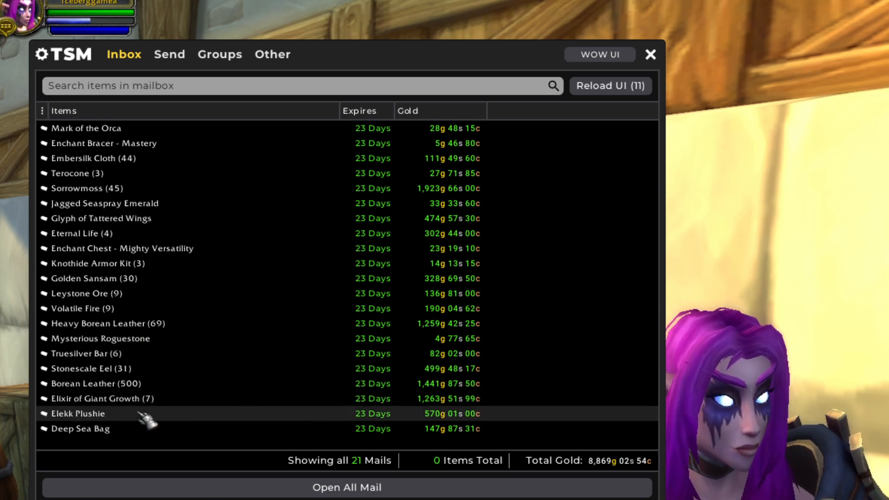
{"action": "mouse_move", "coordinate": [269, 426]}
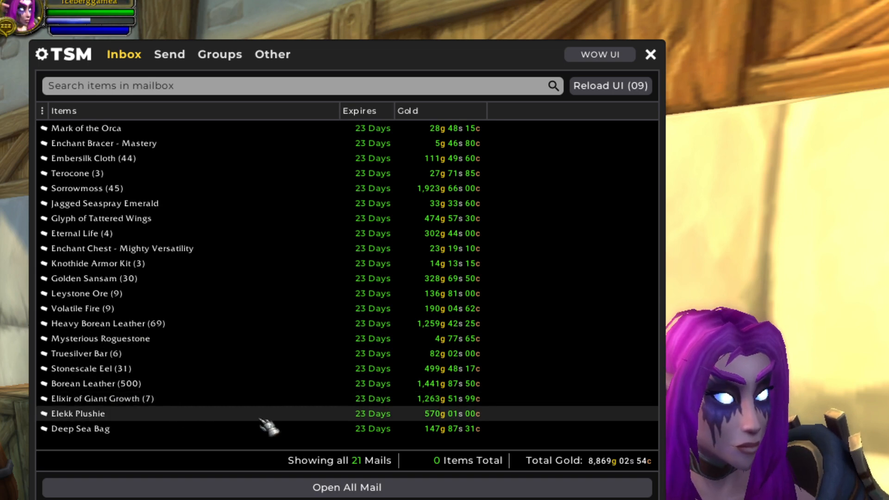
{"action": "mouse_move", "coordinate": [162, 428]}
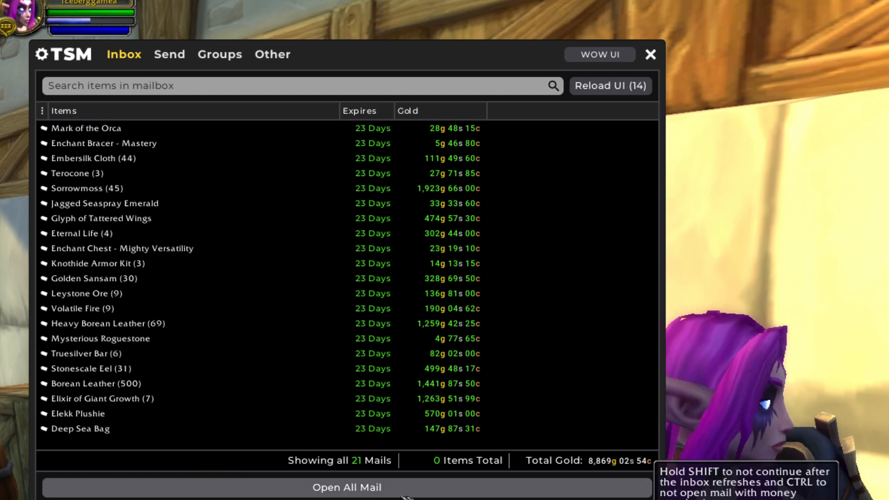
{"action": "mouse_move", "coordinate": [450, 452]}
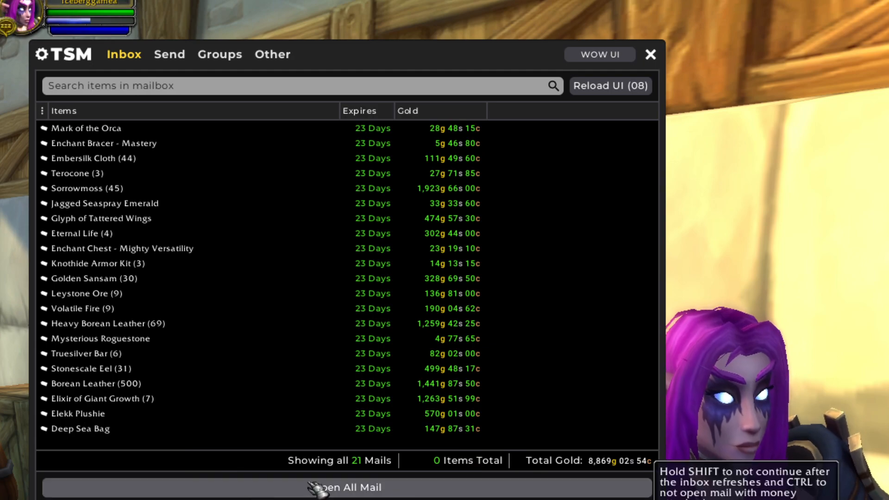
{"action": "left_click", "coordinate": [353, 486]}
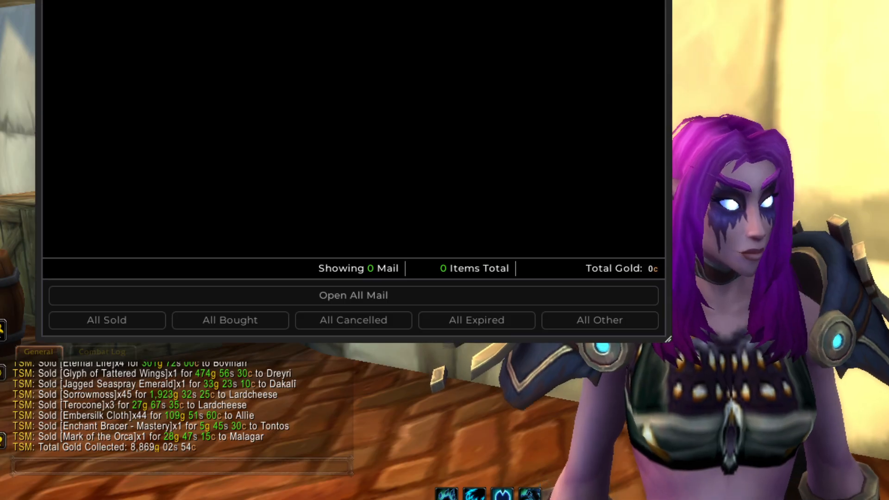